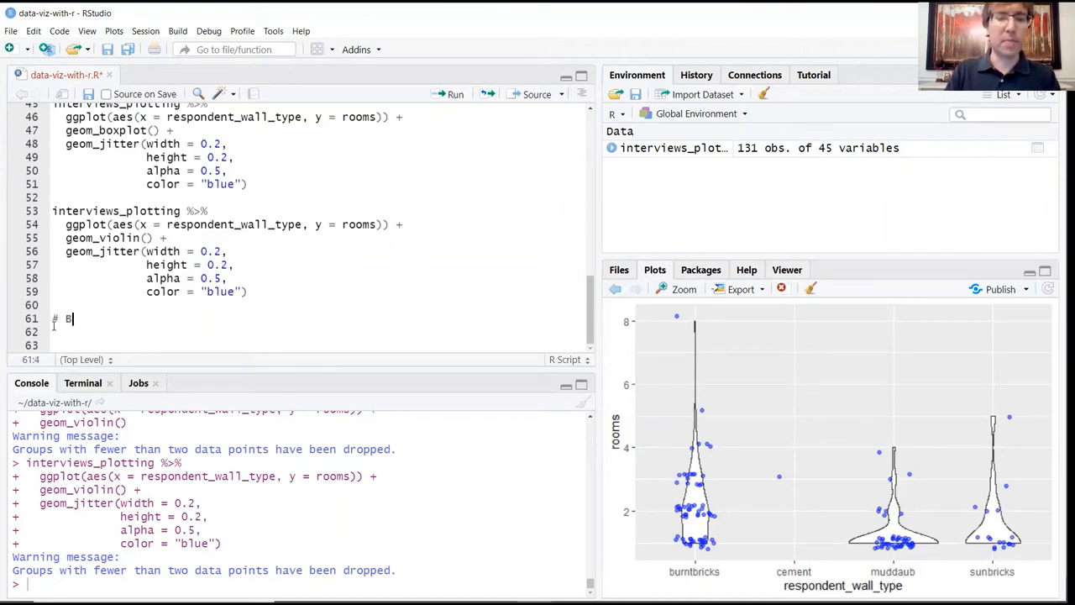
# - Add a '# Barplot' comment and select the wall type versus rooms boxplot code to copy
pyautogui.write('arplot')
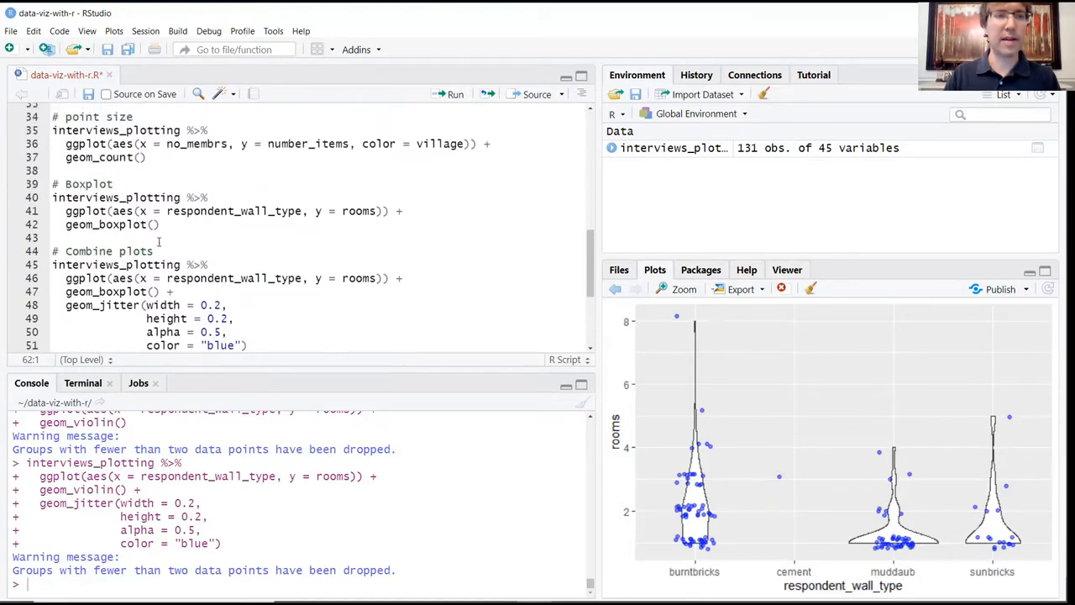
pyautogui.moveTo(52, 197); pyautogui.dragTo(159, 224)
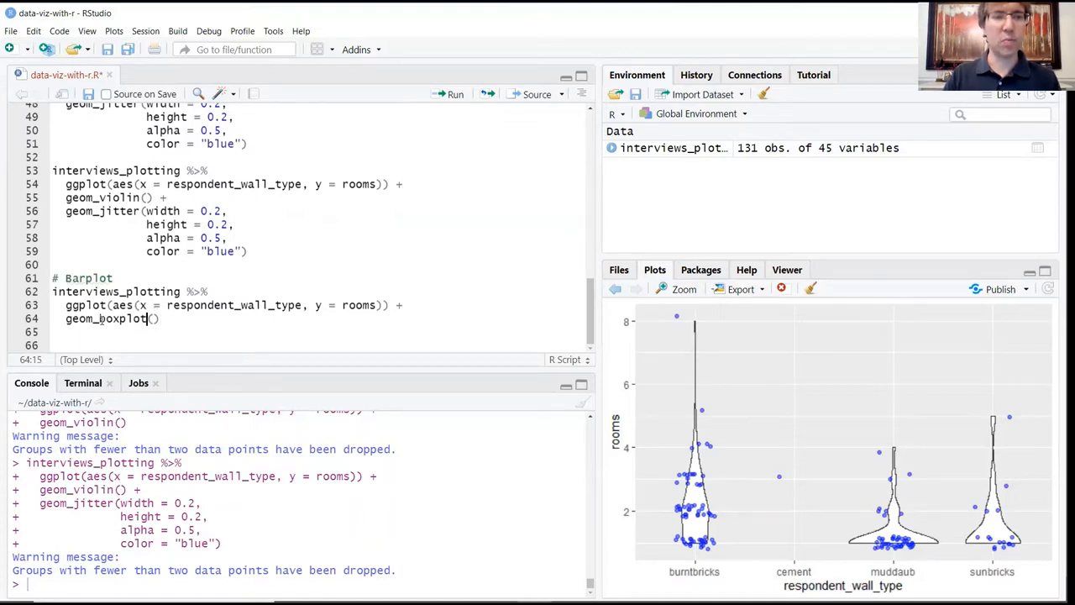
# - Replace the boxplot geom with geom_bar and drop ', y = rooms' from aes
pyautogui.doubleClick(124, 319)
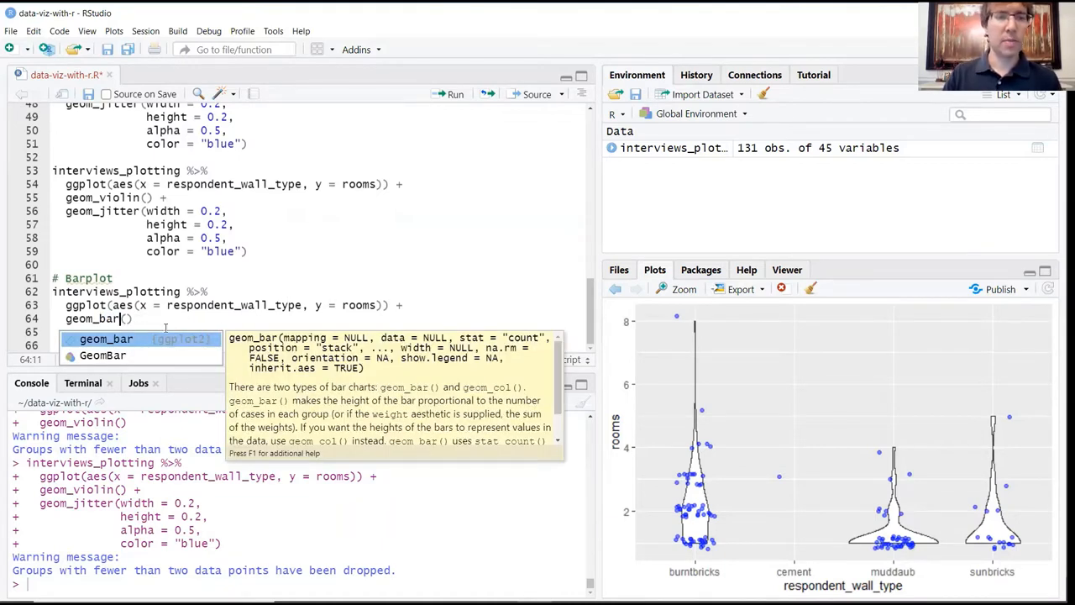
pyautogui.press('Escape')
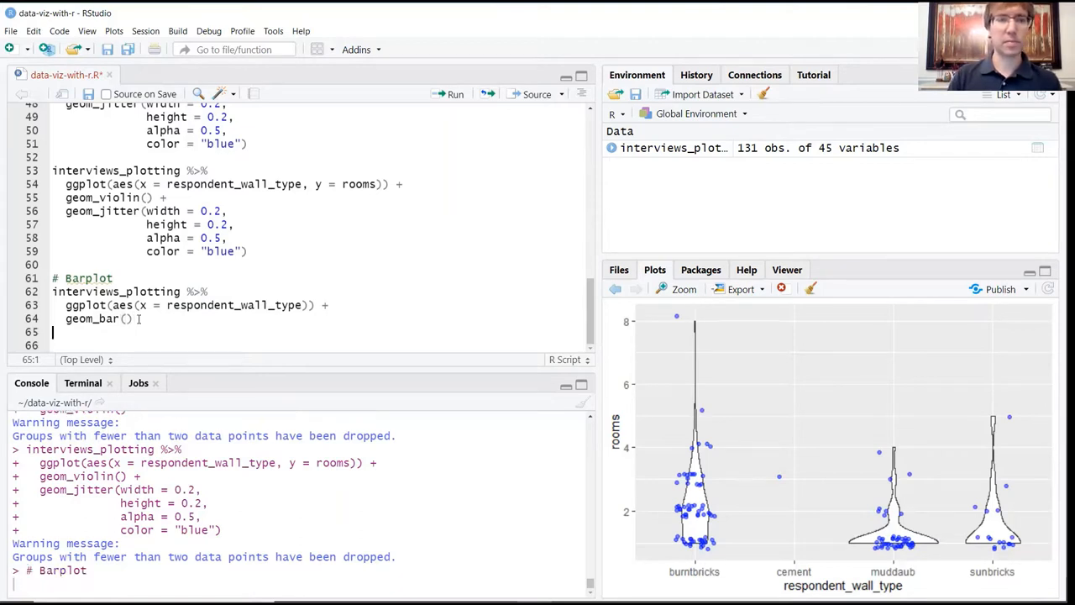
# - Run the Barplot code to plot respondent counts per wall type
pyautogui.click(455, 93)
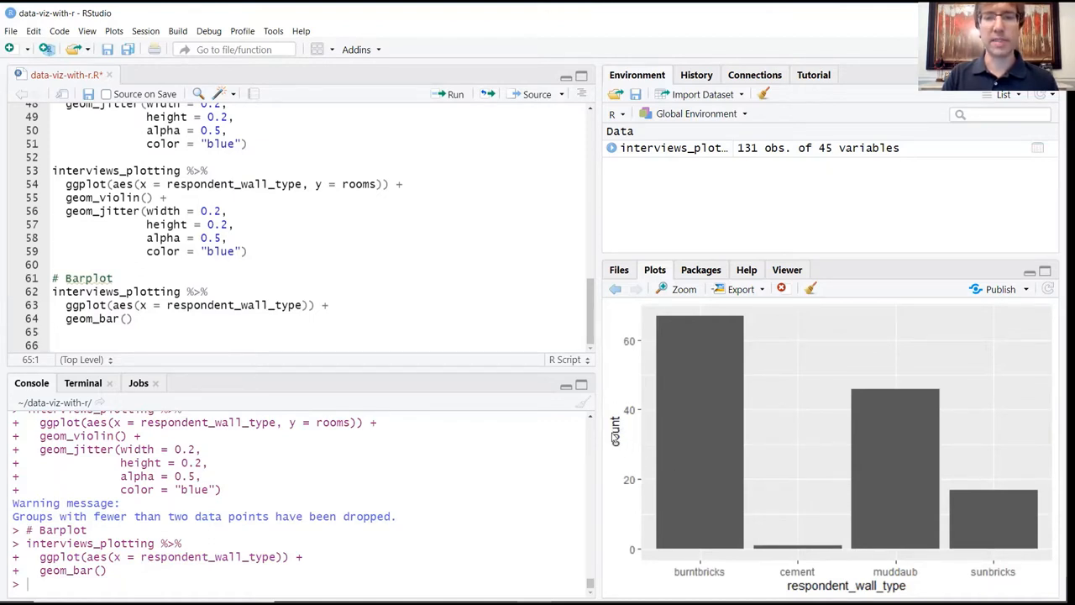
pyautogui.moveTo(631, 459)
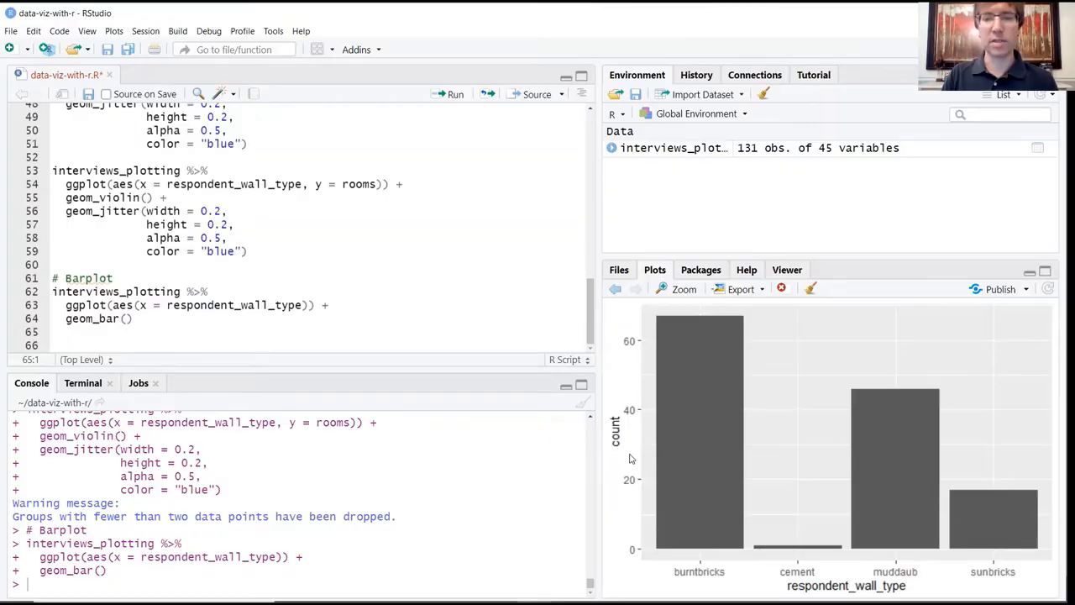
pyautogui.moveTo(731, 571)
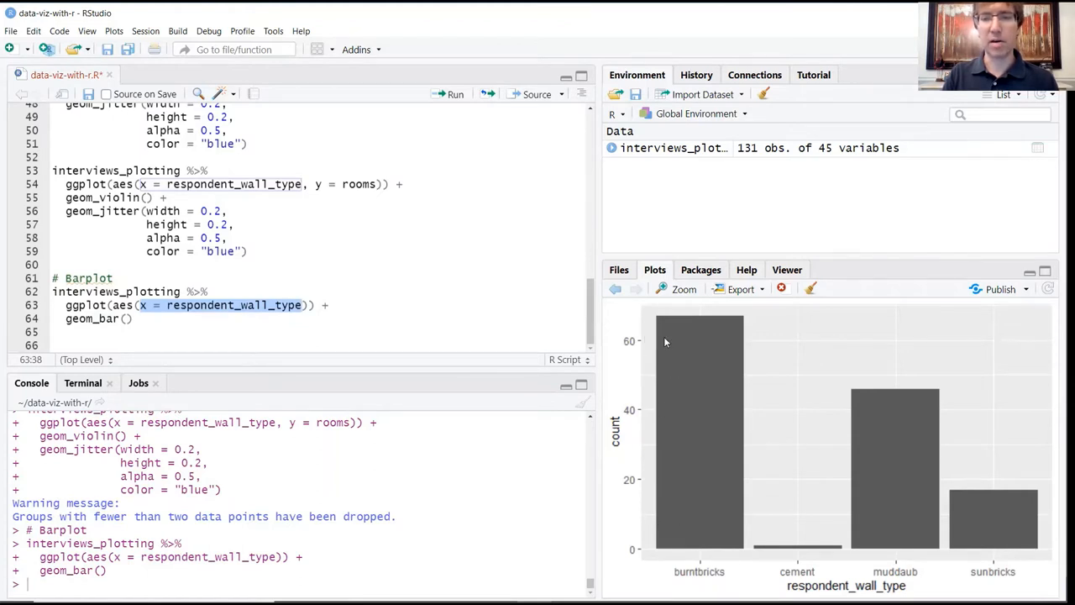
pyautogui.moveTo(957, 565)
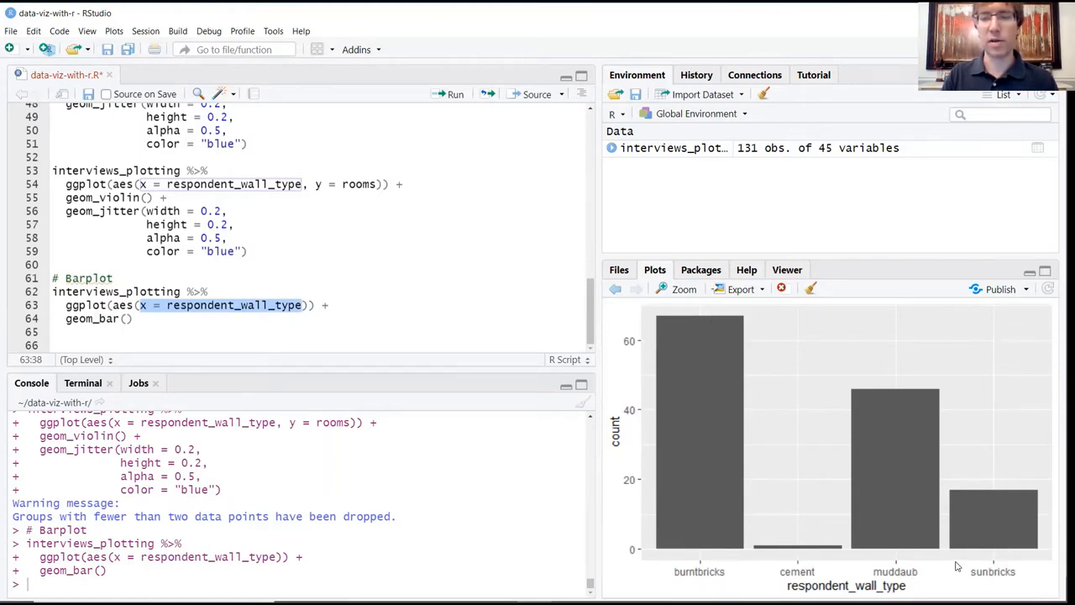
pyautogui.moveTo(1011, 545)
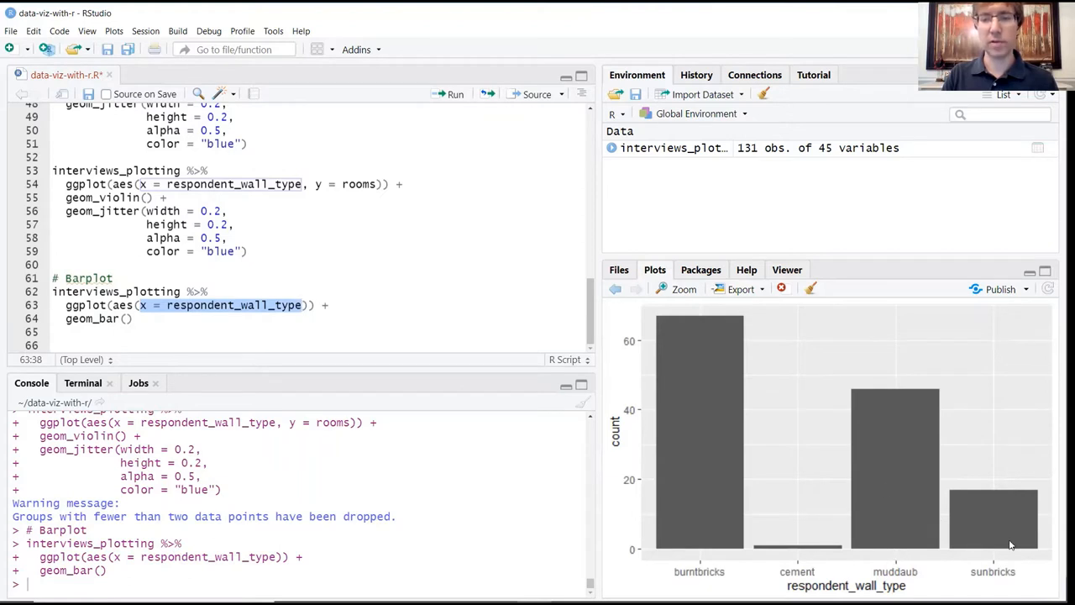
pyautogui.moveTo(707, 520)
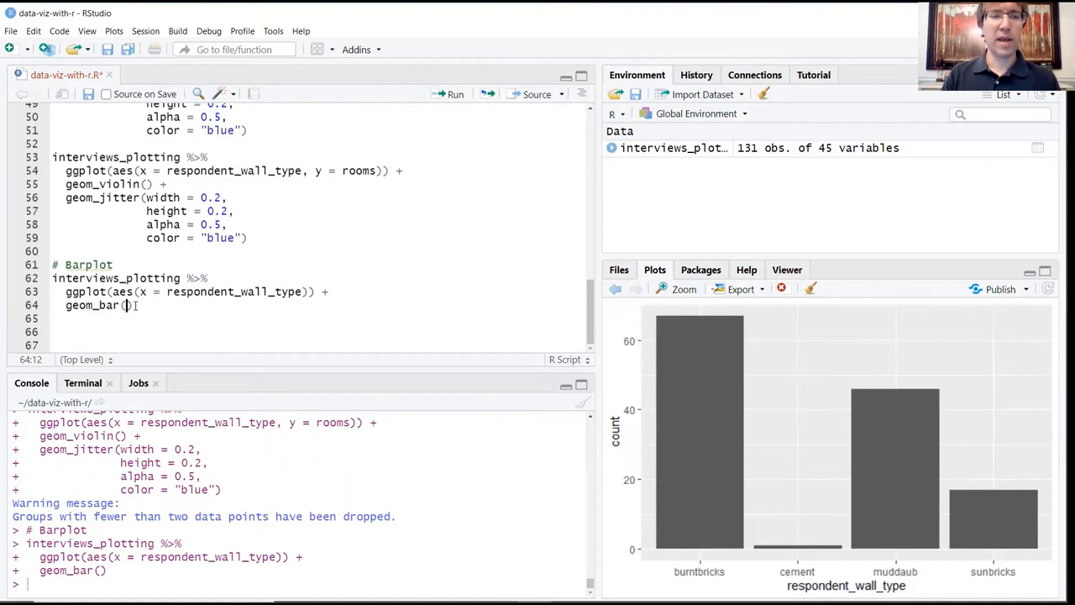
# - Add aes(fill = village) inside geom_bar to stack bars by Chirodzo, God and Ruaca
pyautogui.write('aes(')
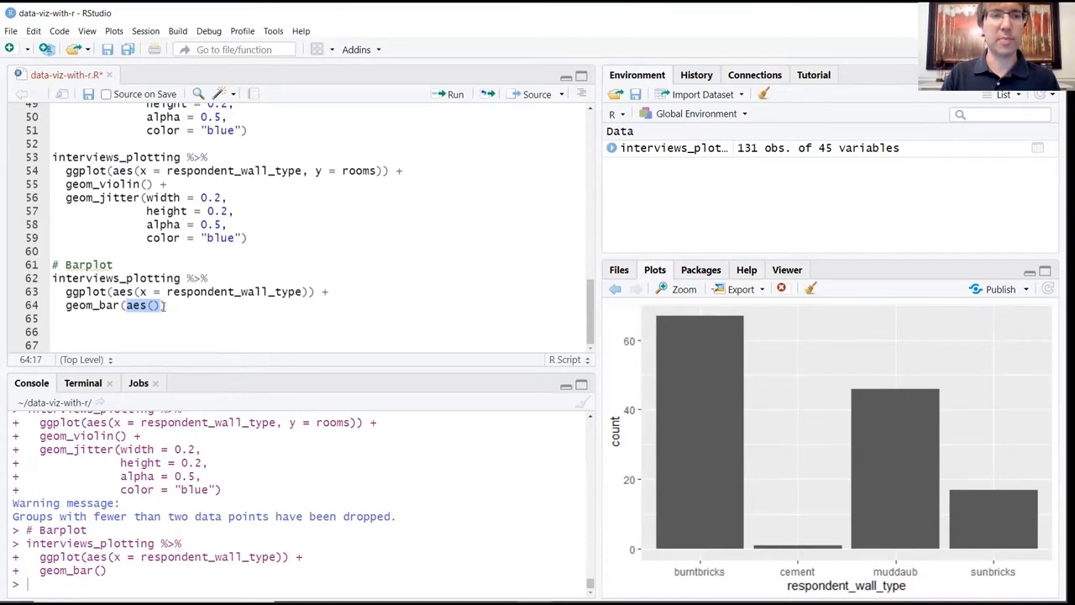
pyautogui.write('fill =')
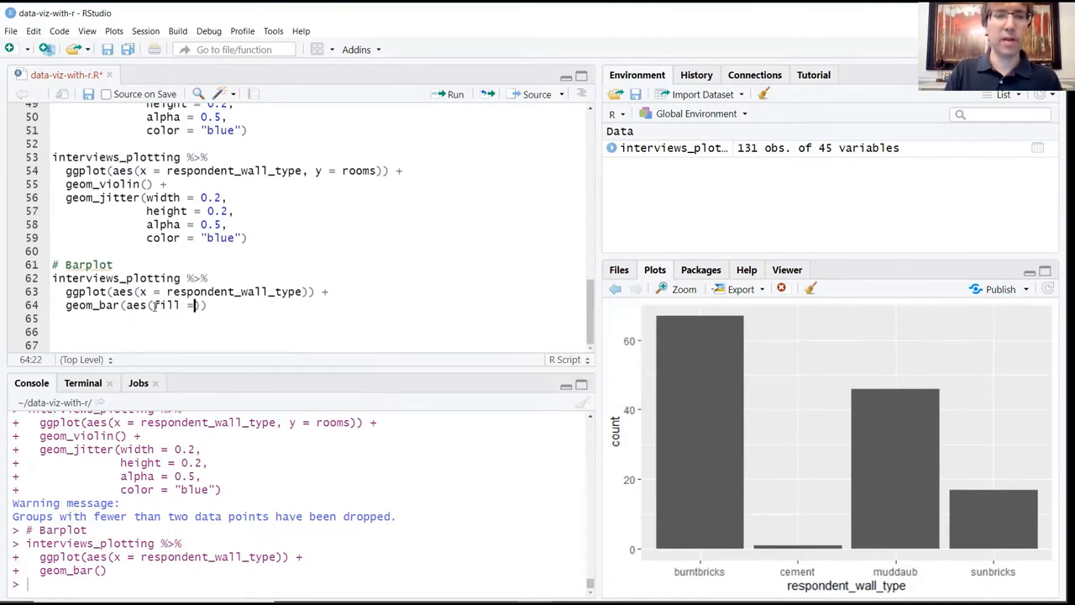
pyautogui.write('village')
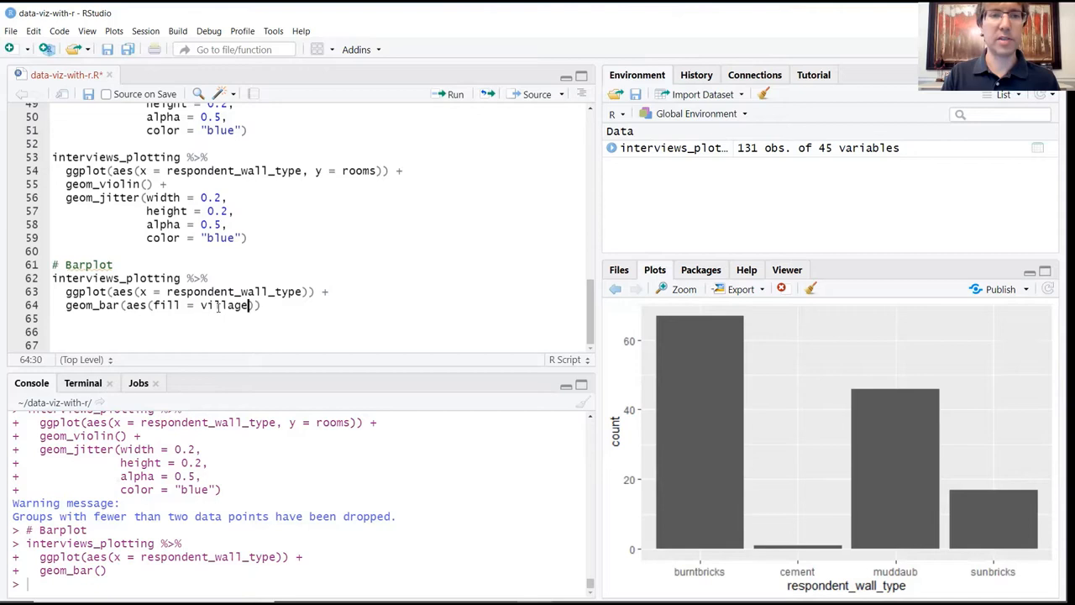
pyautogui.doubleClick(223, 304)
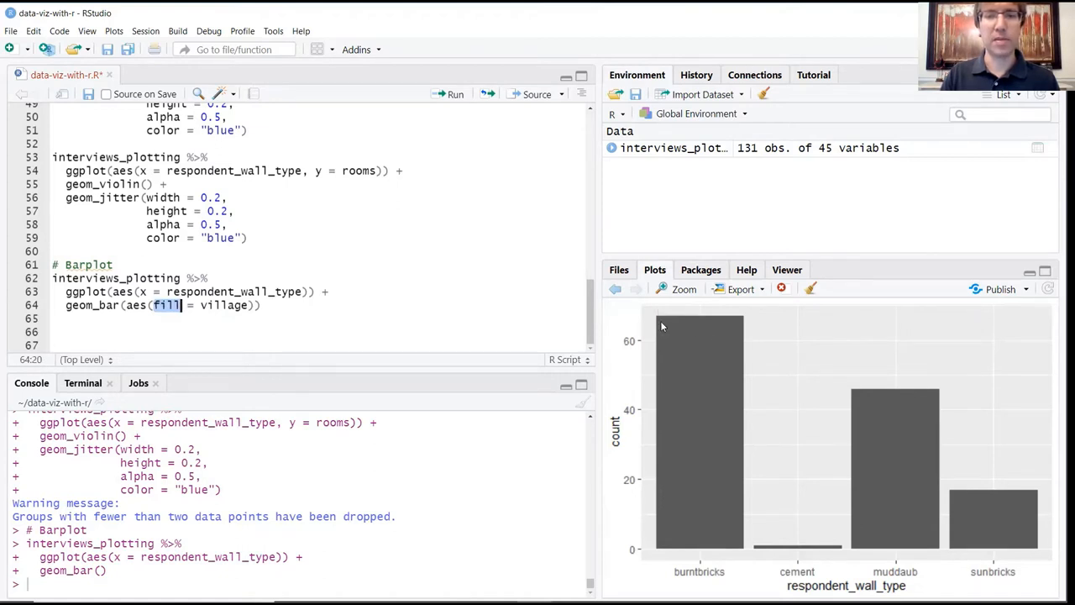
pyautogui.moveTo(656, 410)
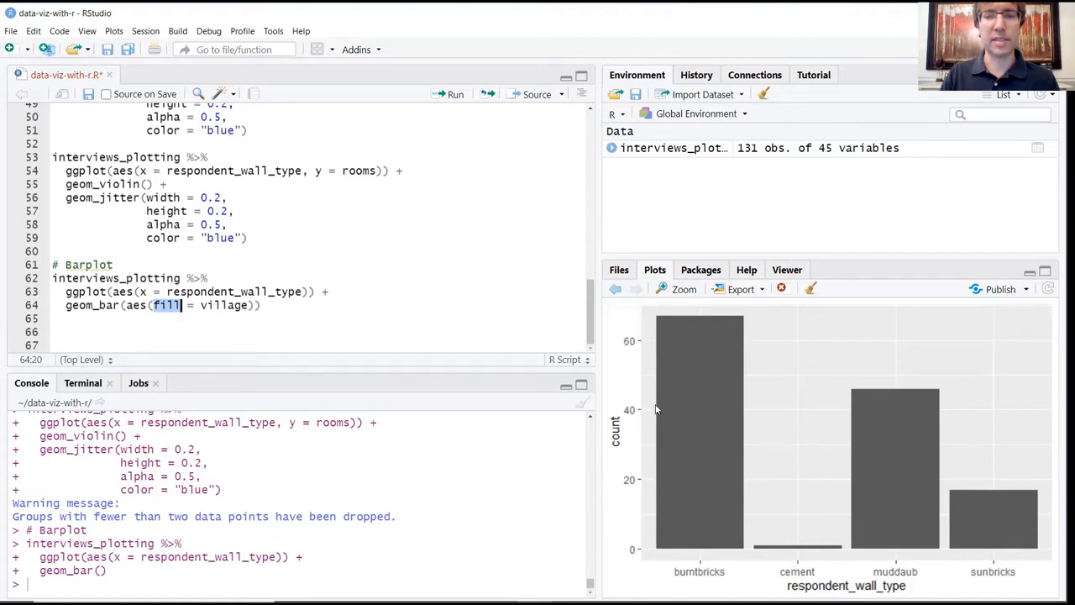
pyautogui.moveTo(746, 473)
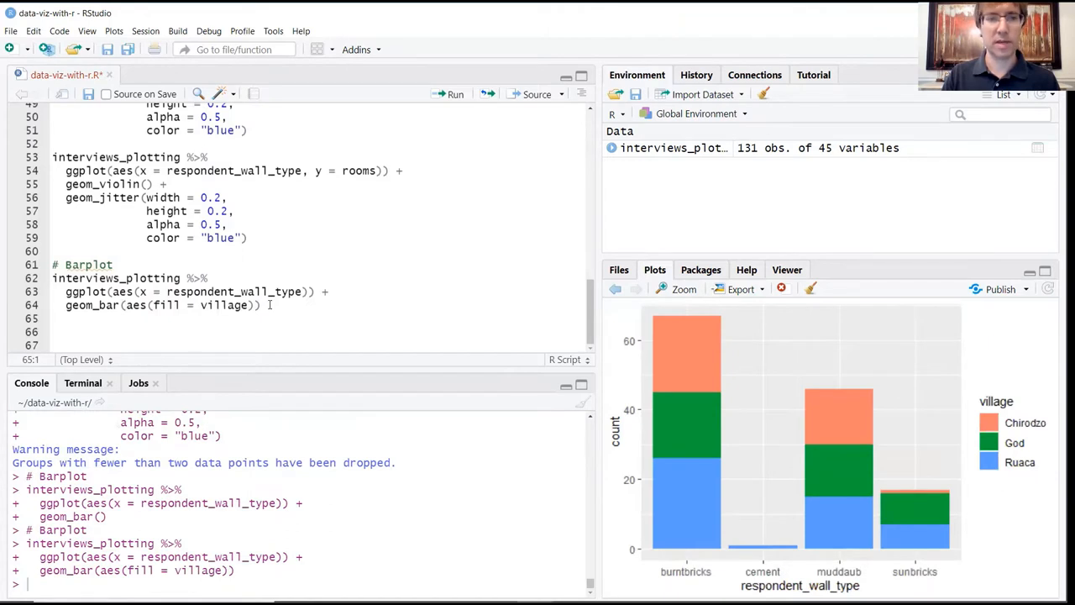
pyautogui.moveTo(712, 333)
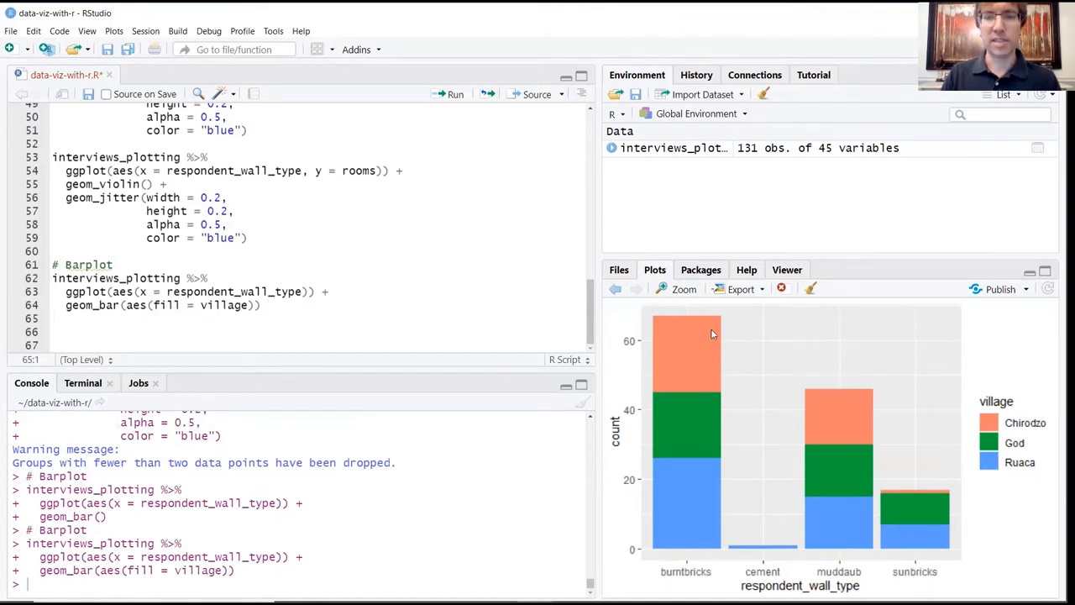
pyautogui.moveTo(646, 404)
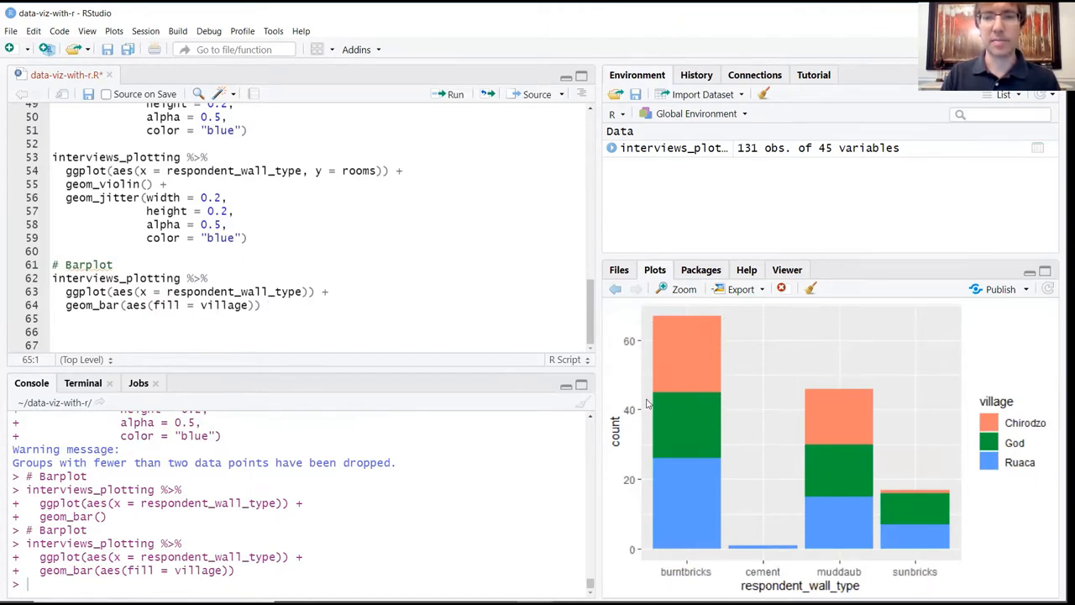
pyautogui.moveTo(1034, 457)
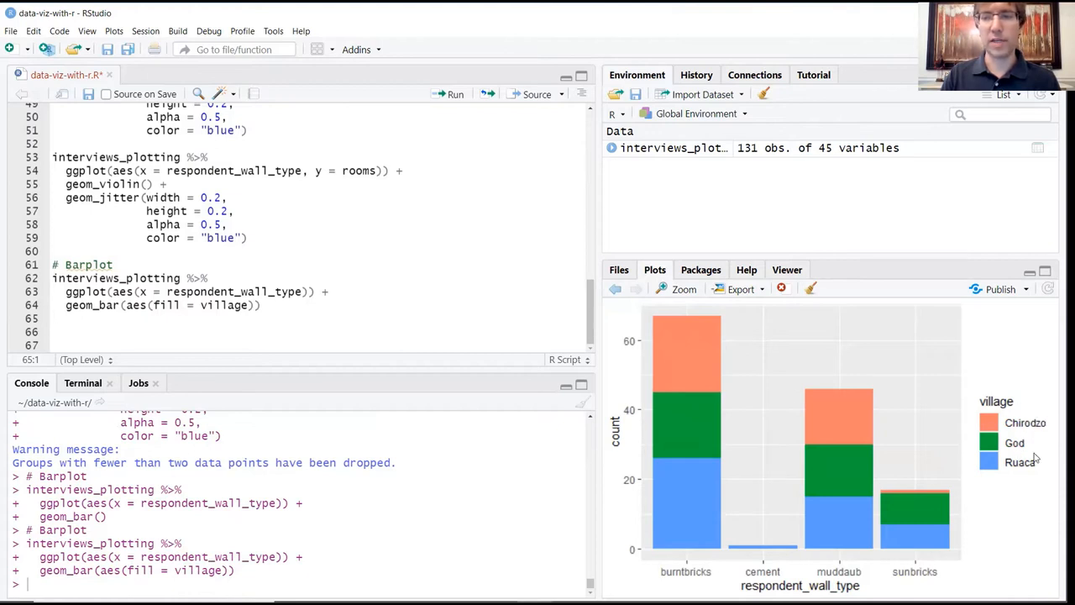
pyautogui.moveTo(790, 405)
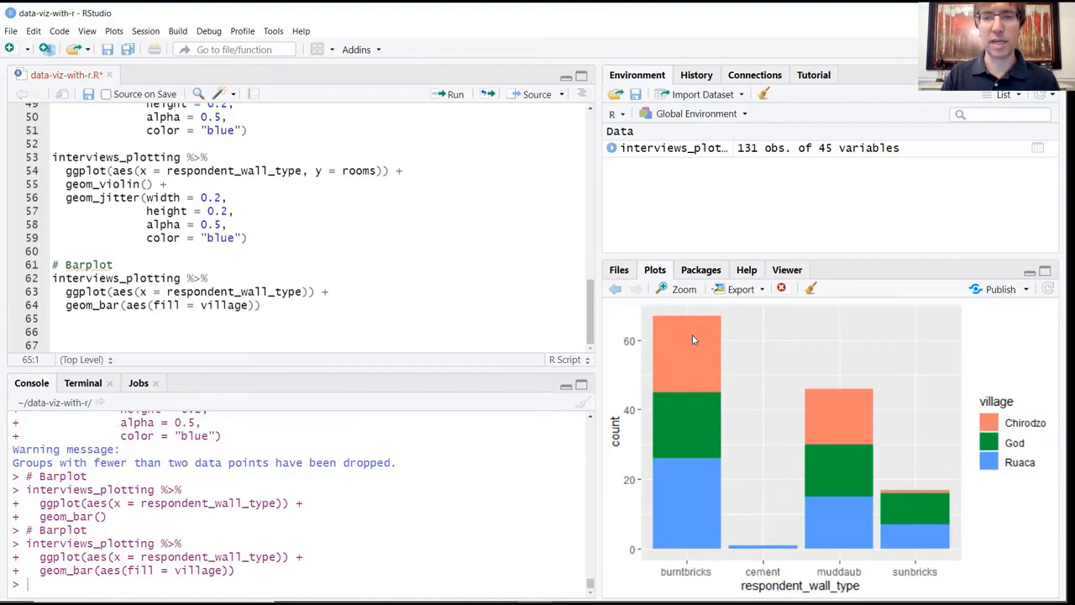
pyautogui.moveTo(667, 514)
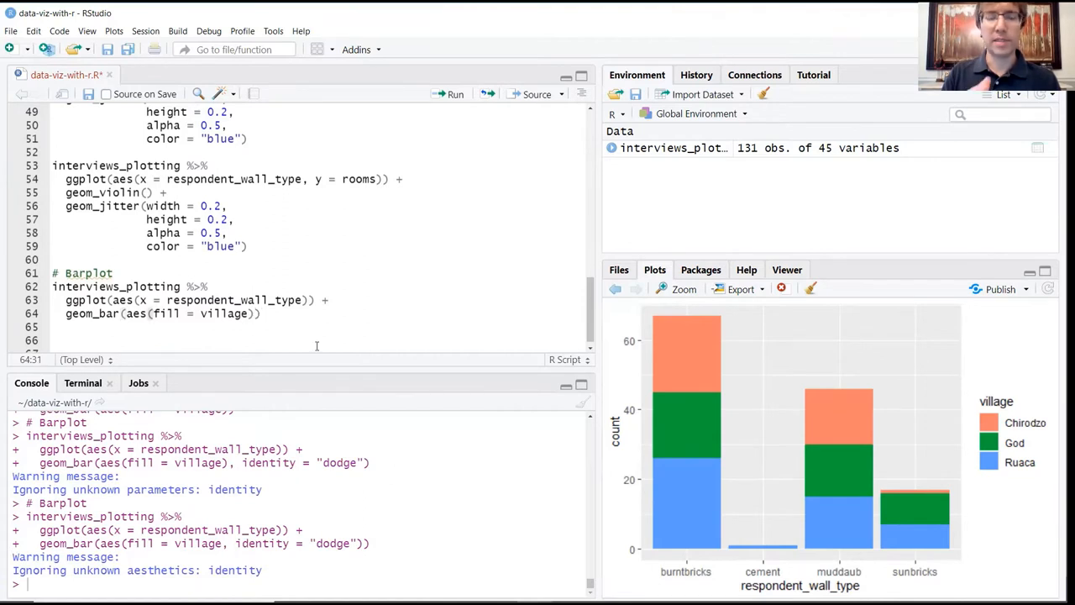
# - Add position = "dodge" to geom_bar and rerun the chart
pyautogui.write(',')
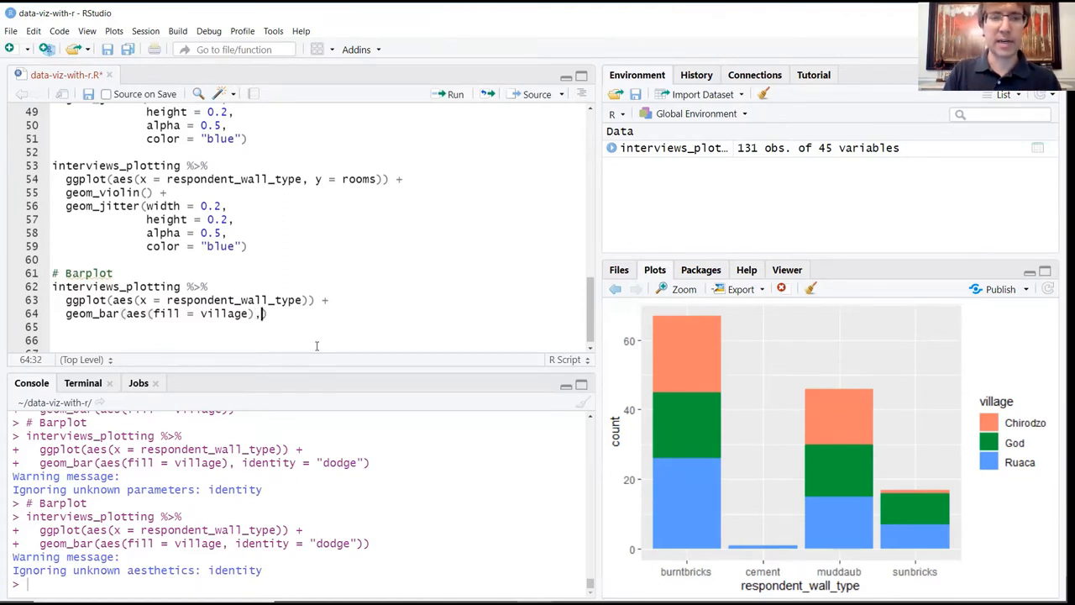
pyautogui.write('position = "dod')
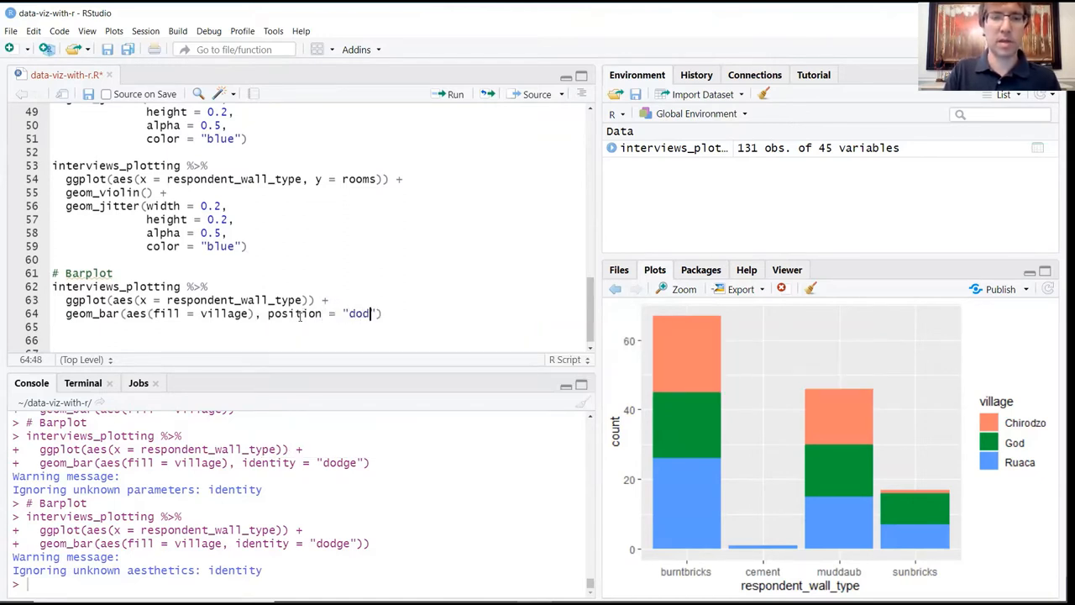
pyautogui.write('ge')
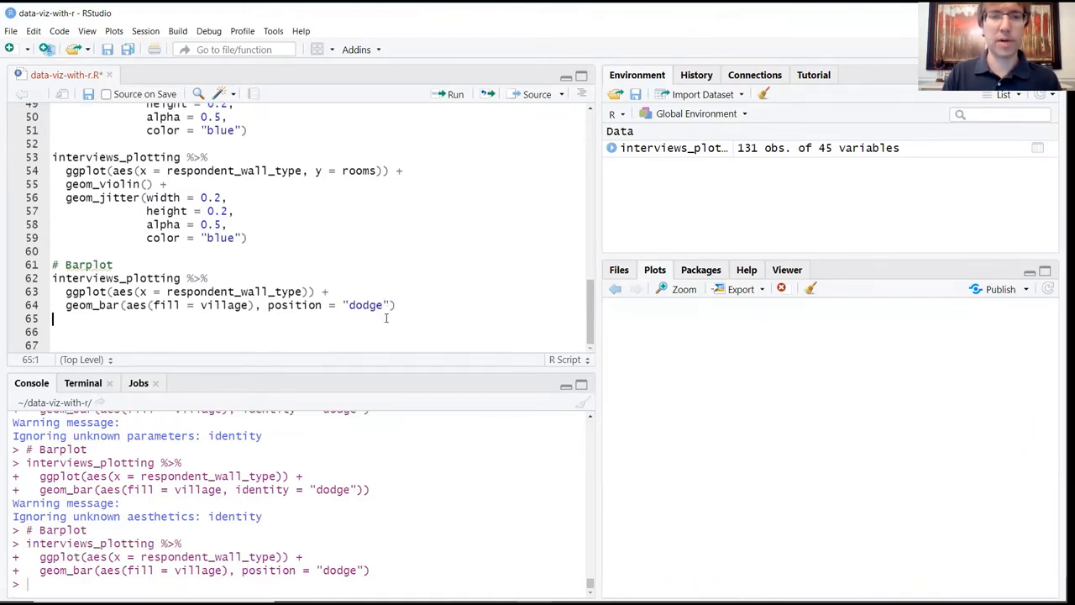
pyautogui.click(456, 94)
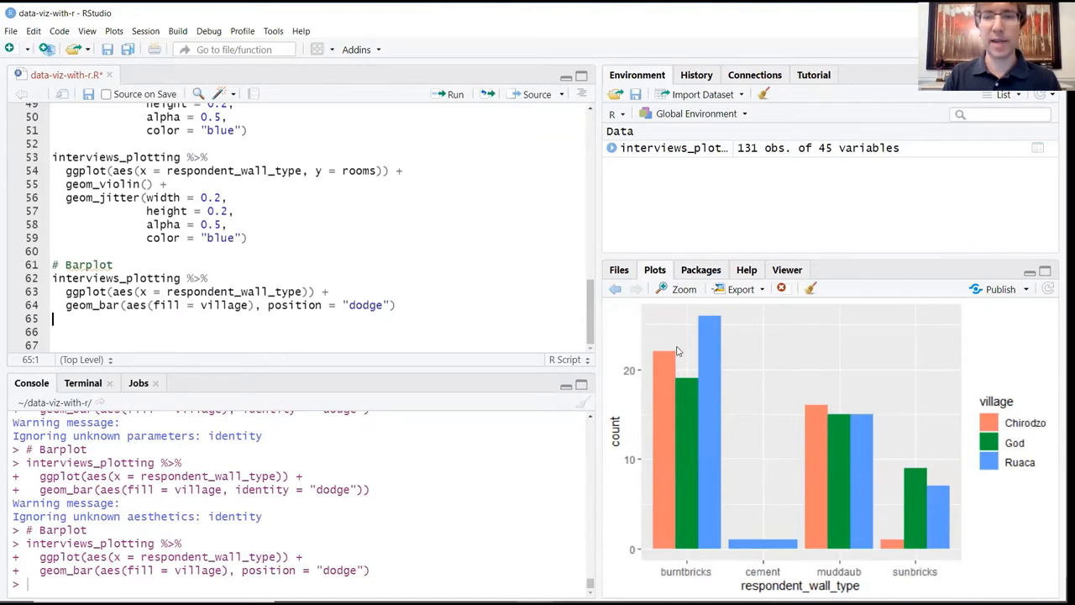
pyautogui.moveTo(693, 423)
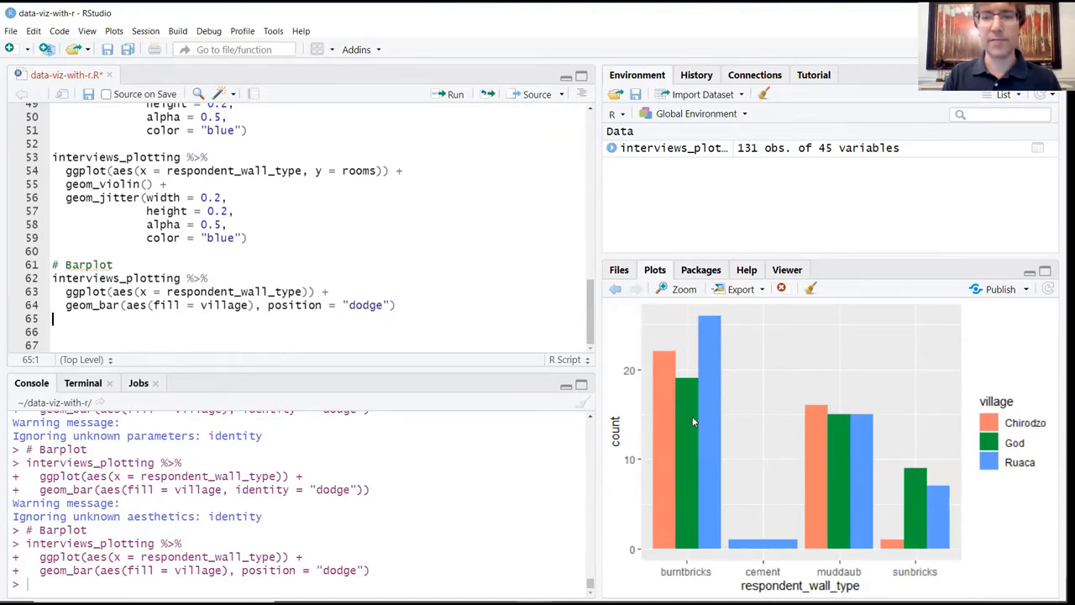
pyautogui.moveTo(633, 471)
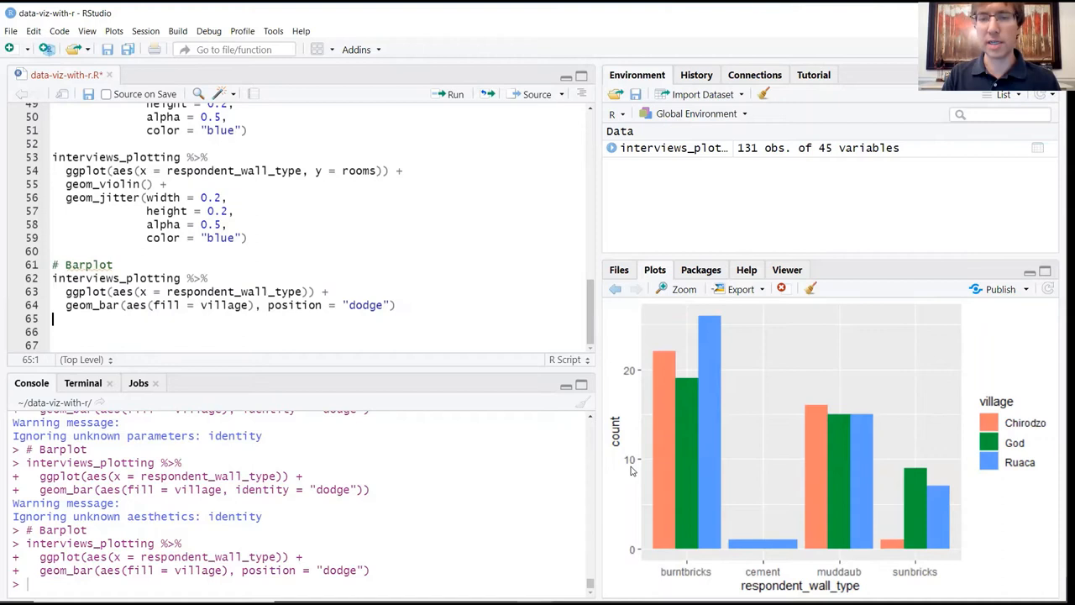
pyautogui.moveTo(633, 434)
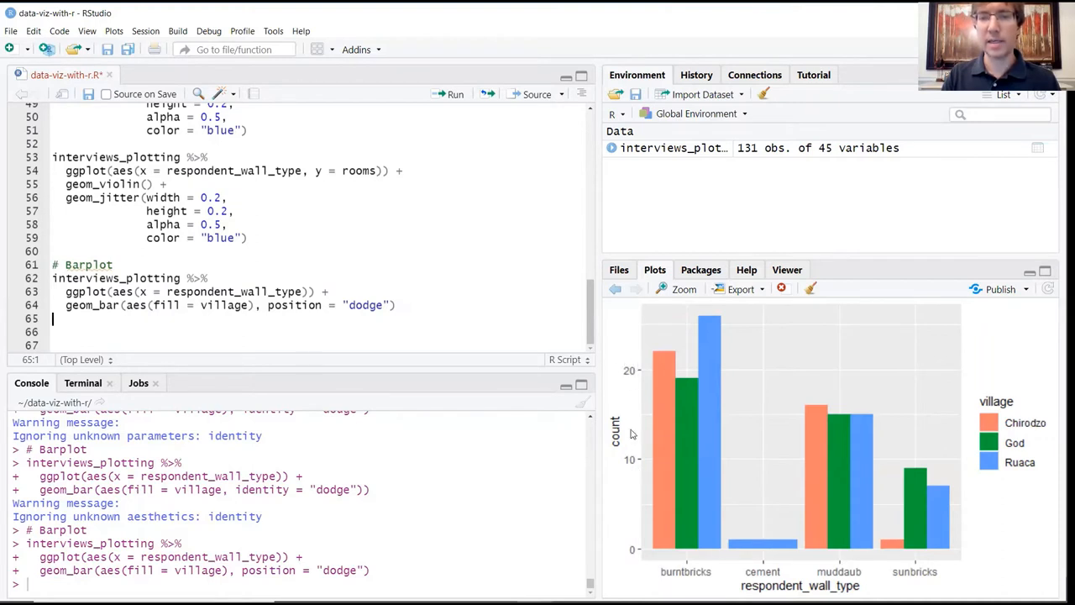
pyautogui.moveTo(646, 356)
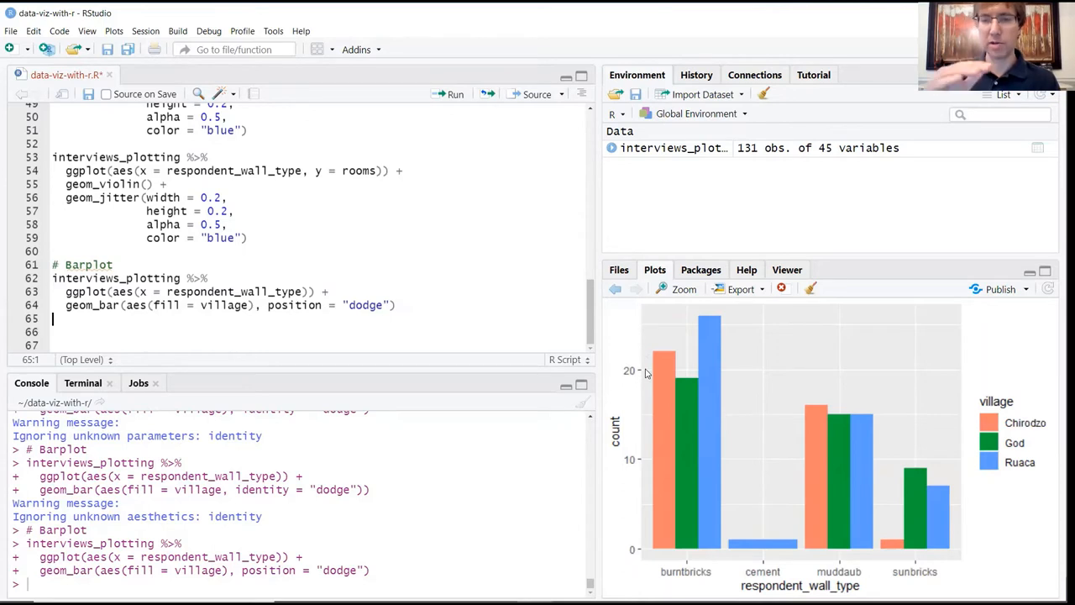
pyautogui.moveTo(630, 382)
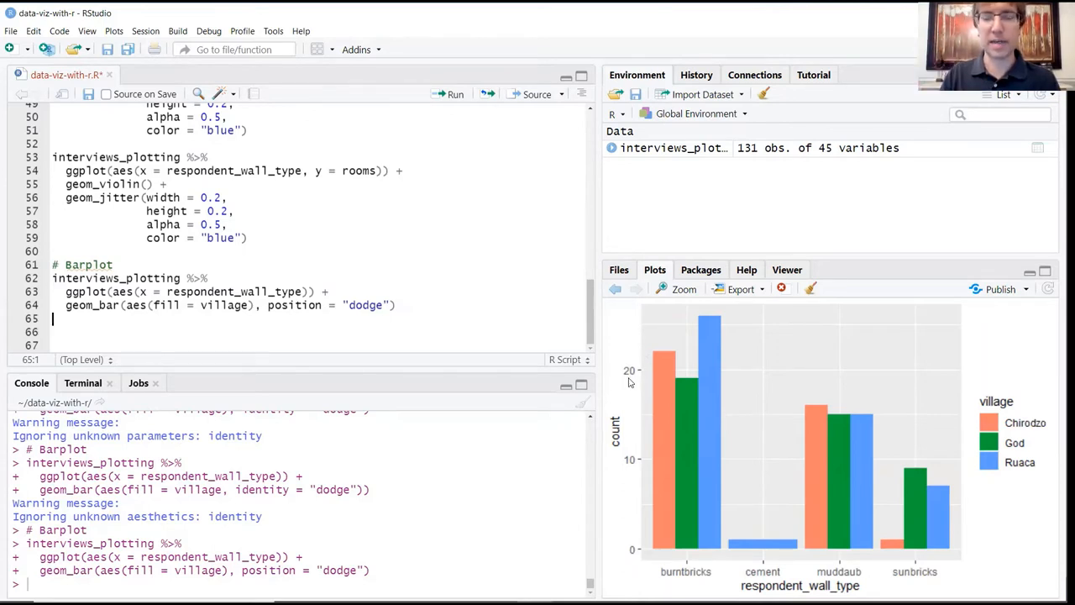
pyautogui.moveTo(750, 473)
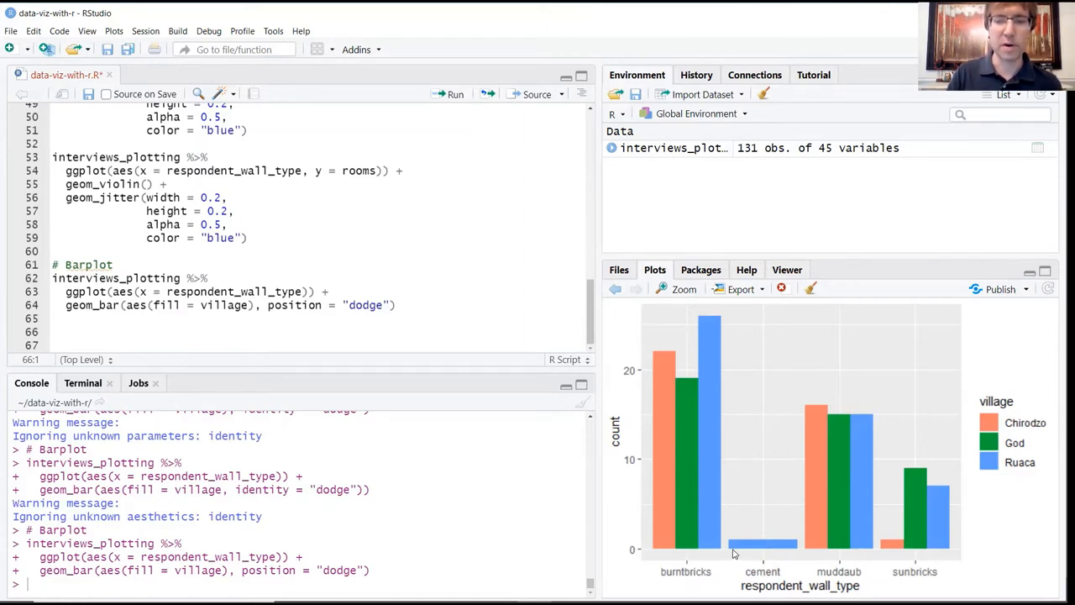
pyautogui.moveTo(803, 549)
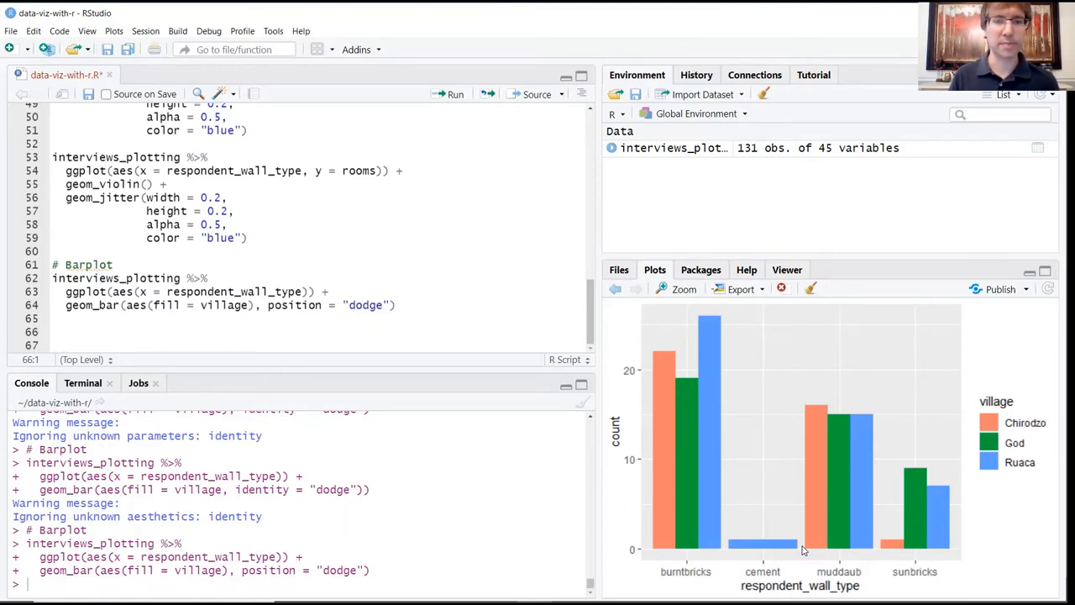
# - Select barplot code lines 62–64 after redrawing the dodged village chart
pyautogui.click(69, 333)
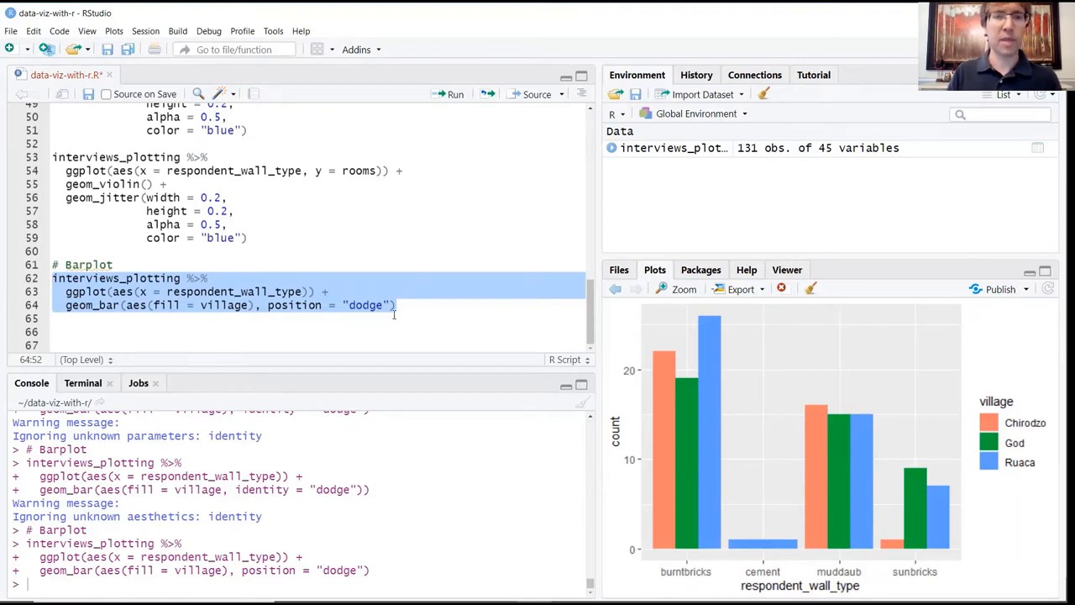
# - Write percent_wall_type <- interviews_plotting %>% on line 66
pyautogui.write('in')
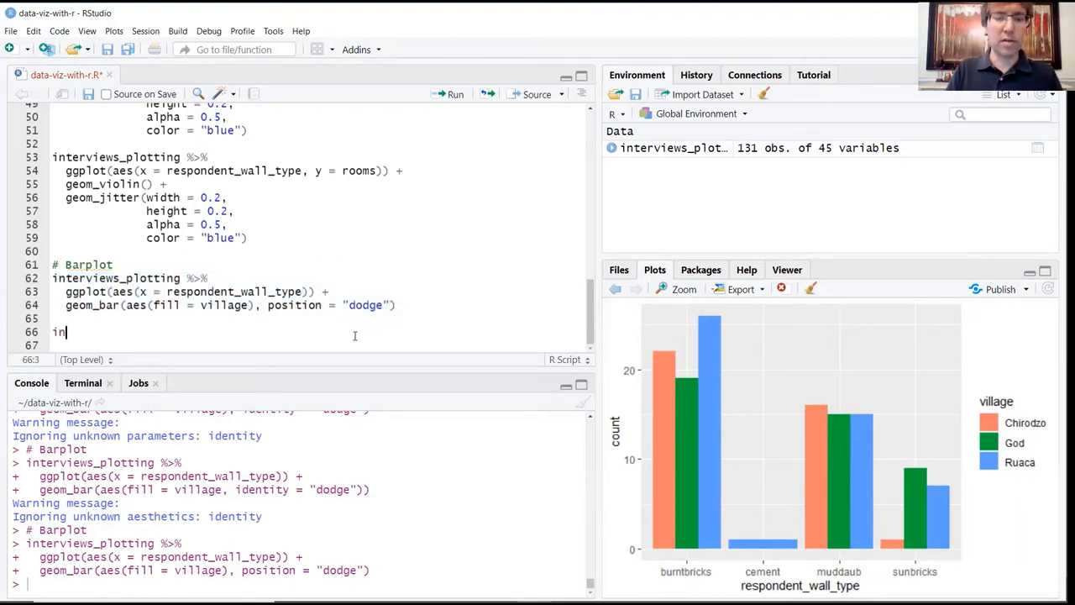
pyautogui.write('terviews_')
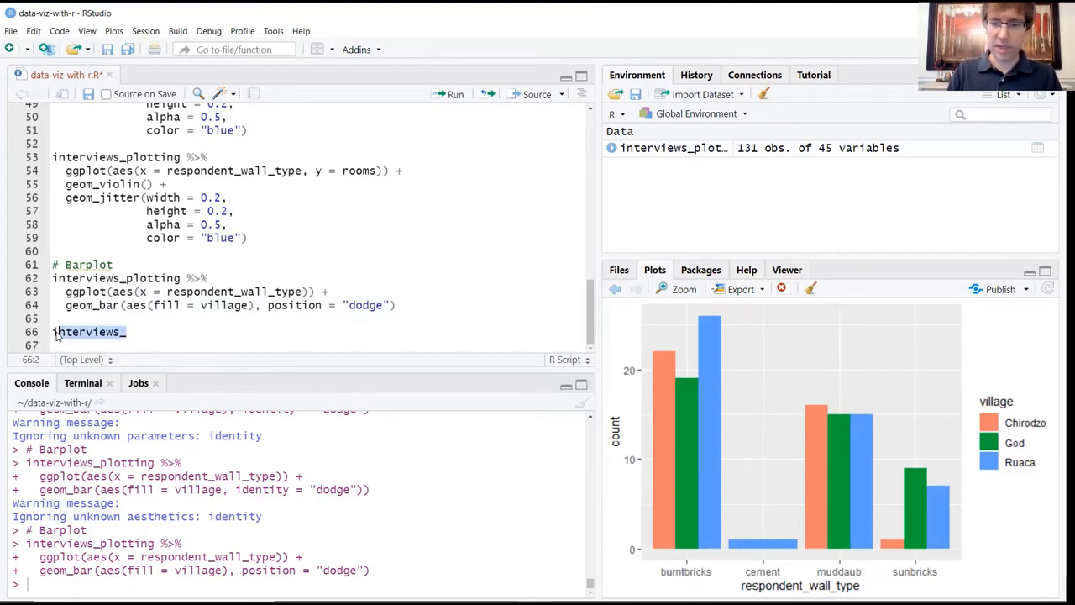
pyautogui.write('percent_wall_type <-')
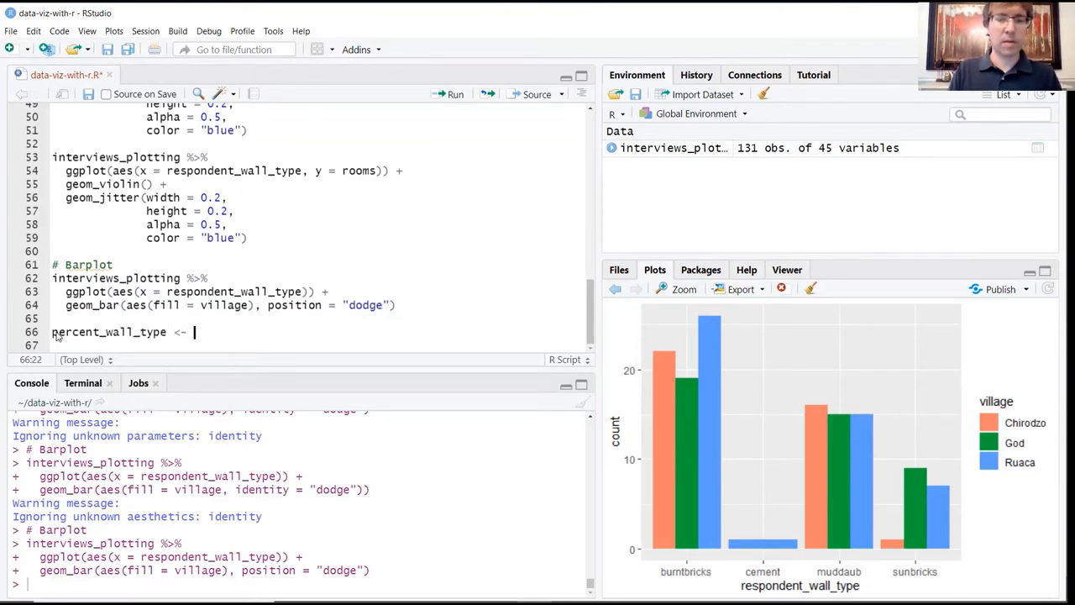
pyautogui.write('interviews')
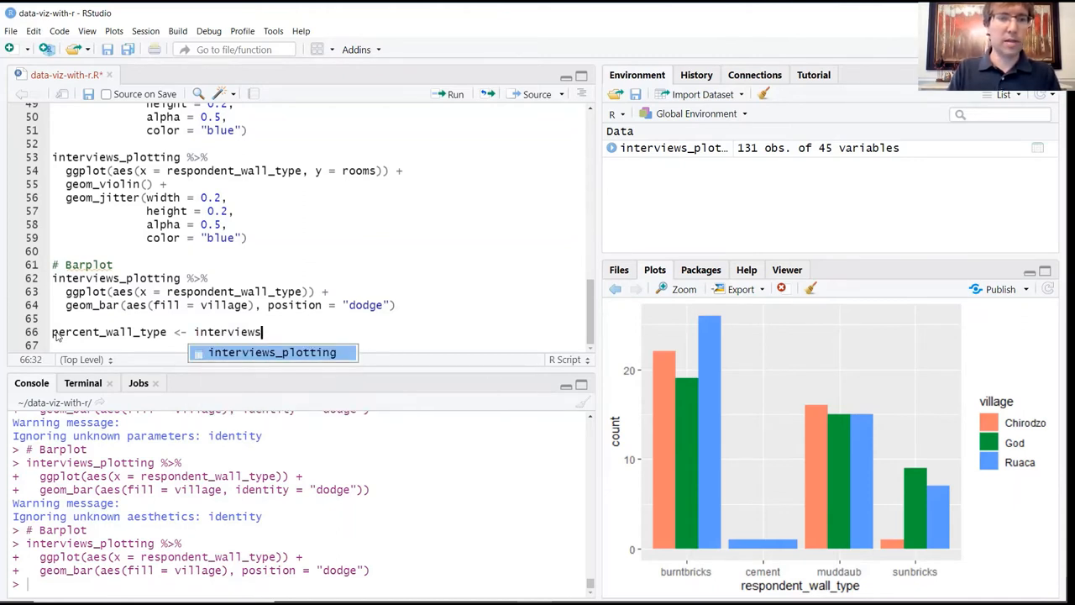
pyautogui.write('_plotting')
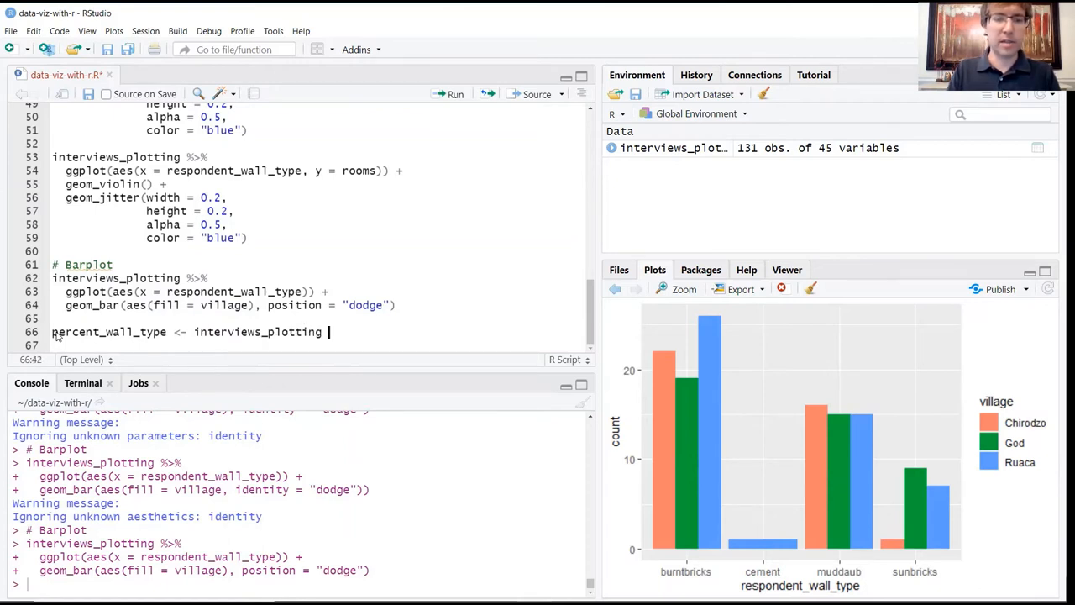
pyautogui.write('%>%')
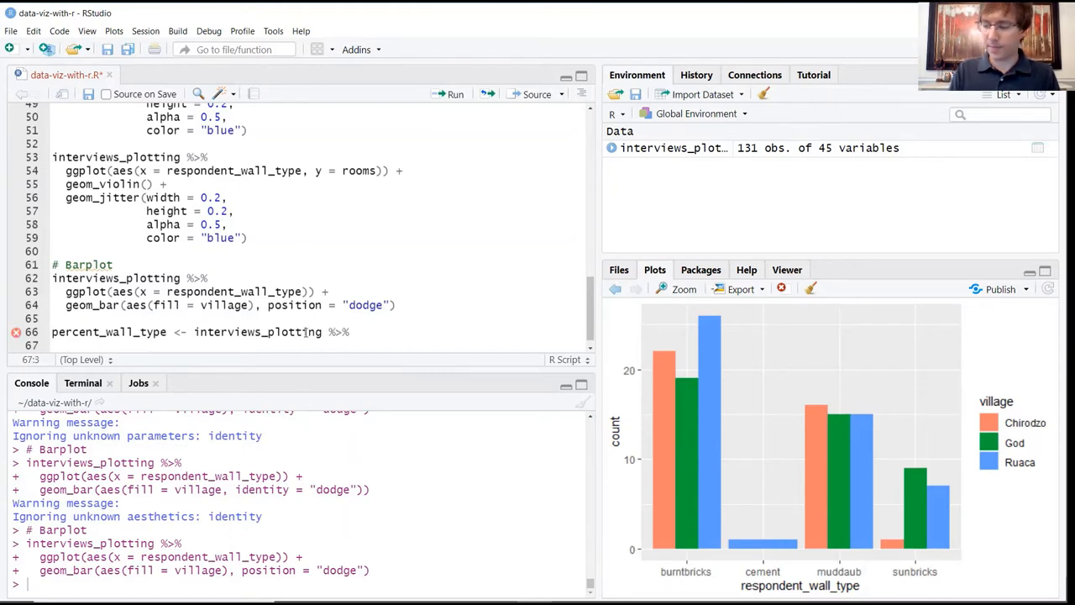
# - Add filter(respondent_wall_type != "cement") %>% to the pipeline
pyautogui.write('f')
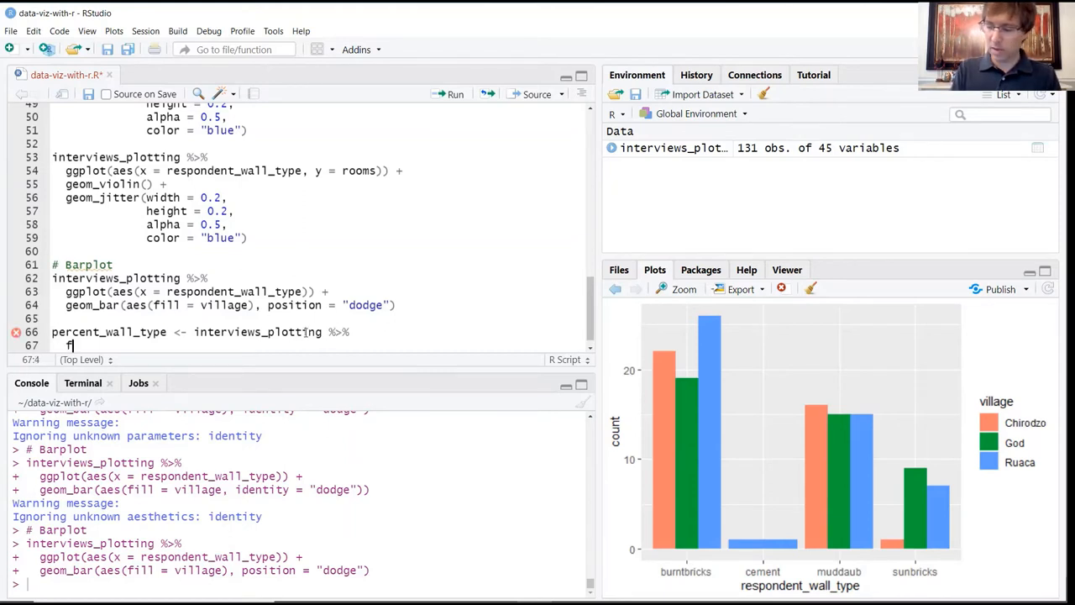
pyautogui.write('ilter(')
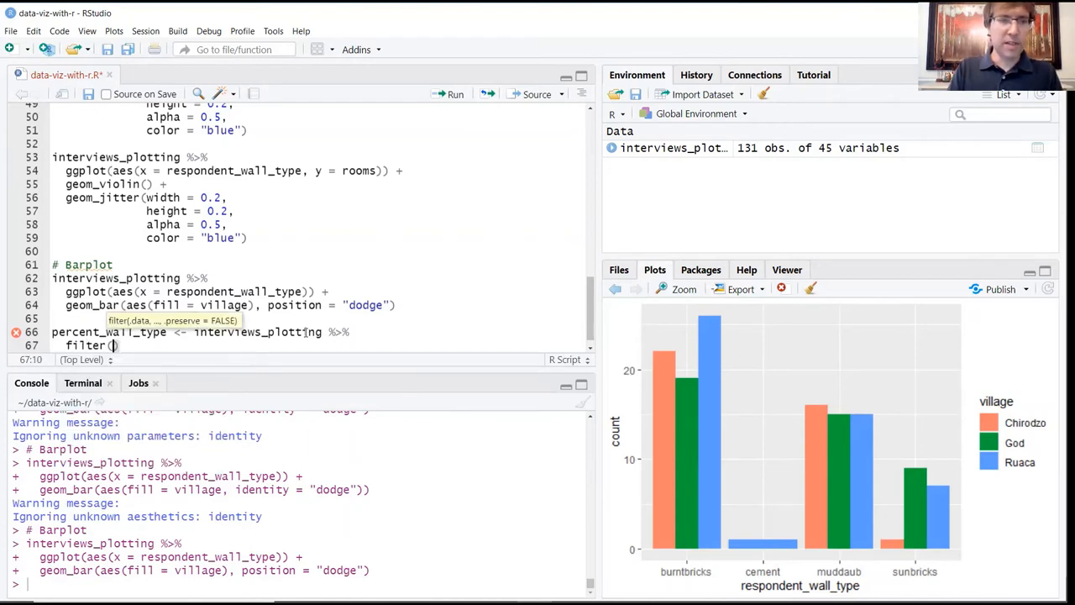
pyautogui.write('respondent_wall_type')
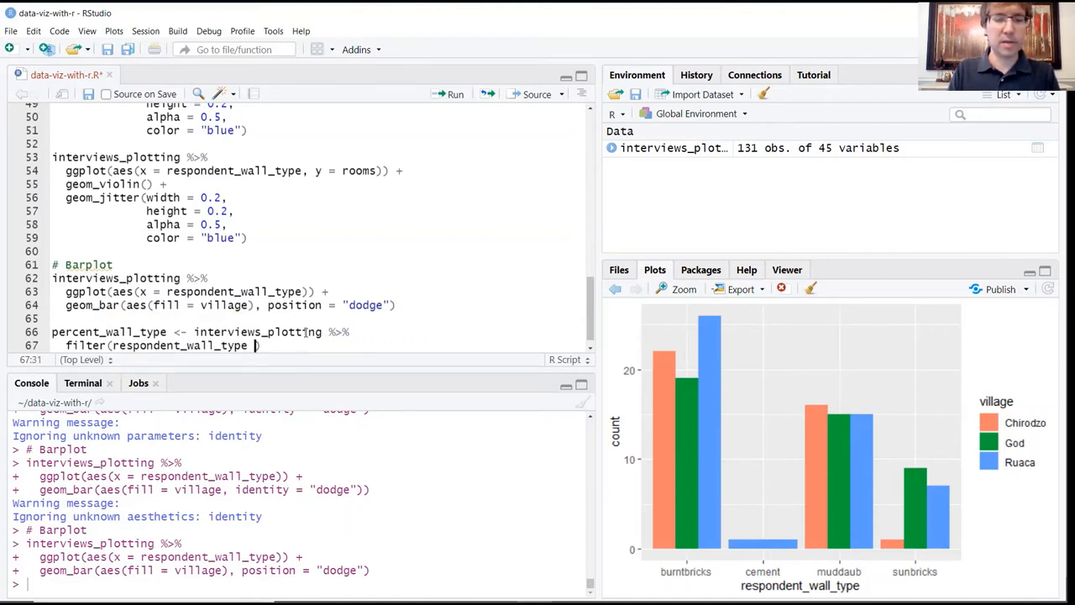
pyautogui.write('!=')
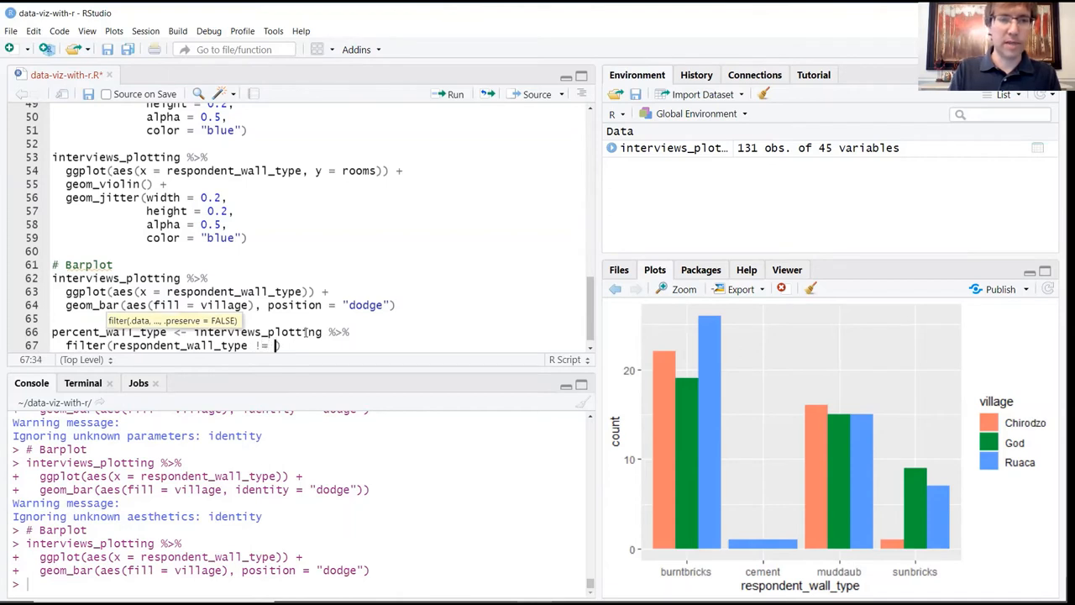
pyautogui.write('cement"')
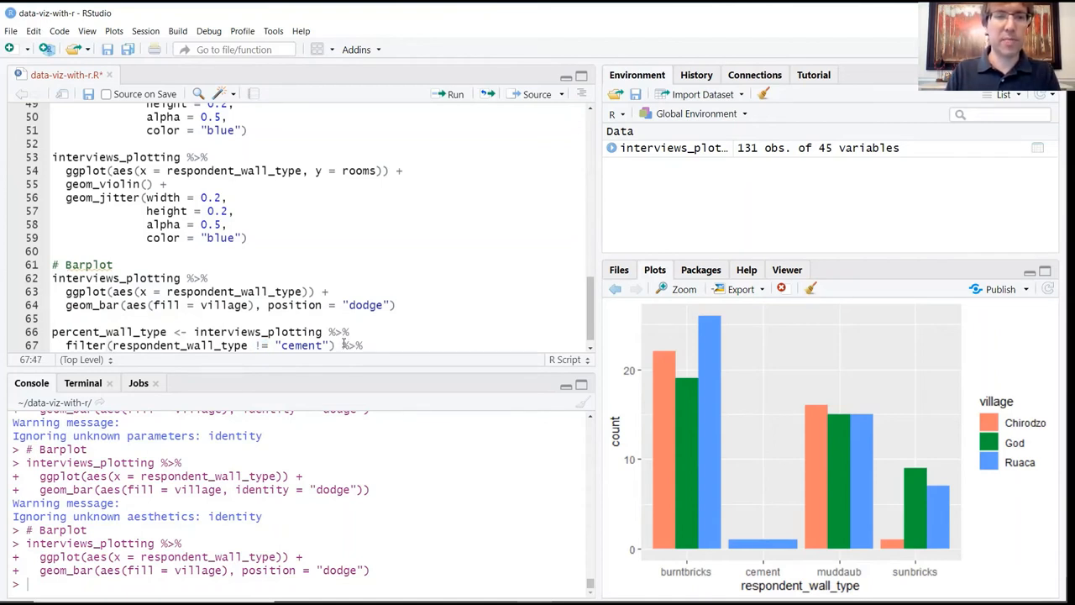
# - Add count(village, respondent_wall_type) %>% and begin group_by(village)
pyautogui.write('count(')
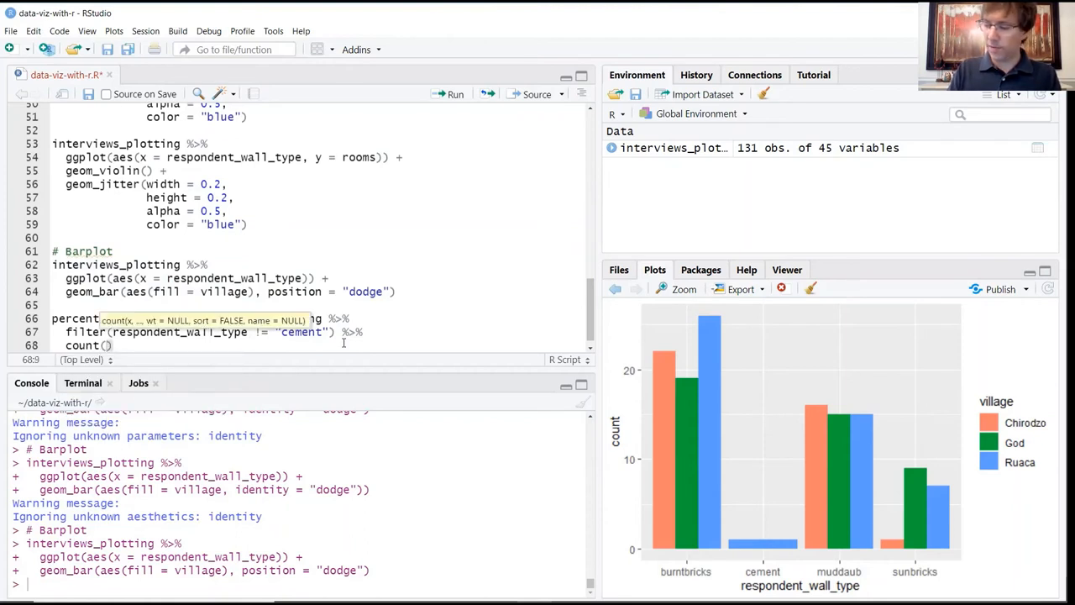
pyautogui.write('village,')
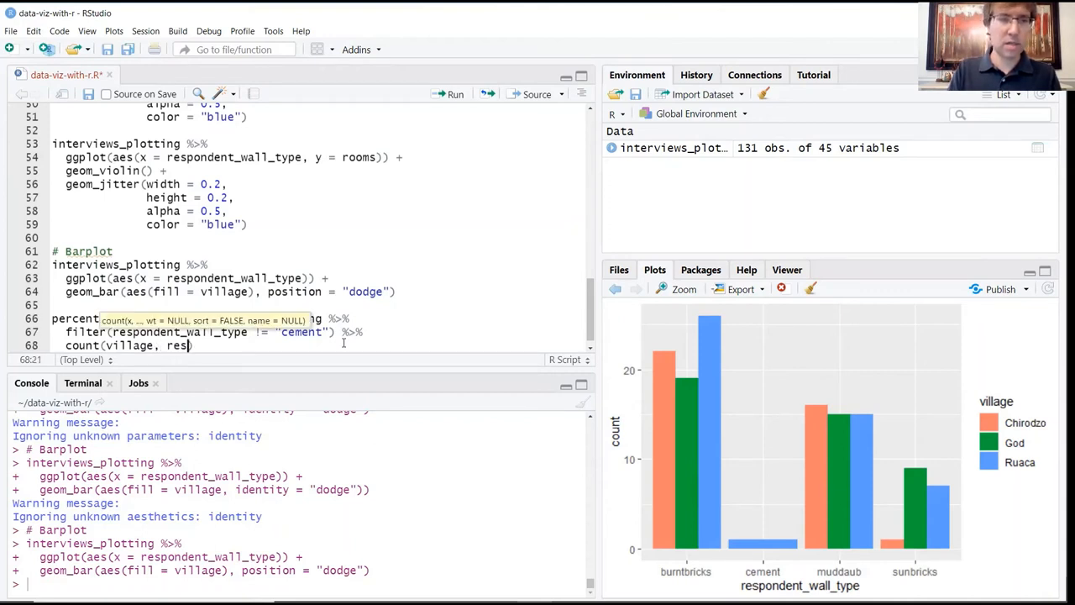
pyautogui.write('respondent_')
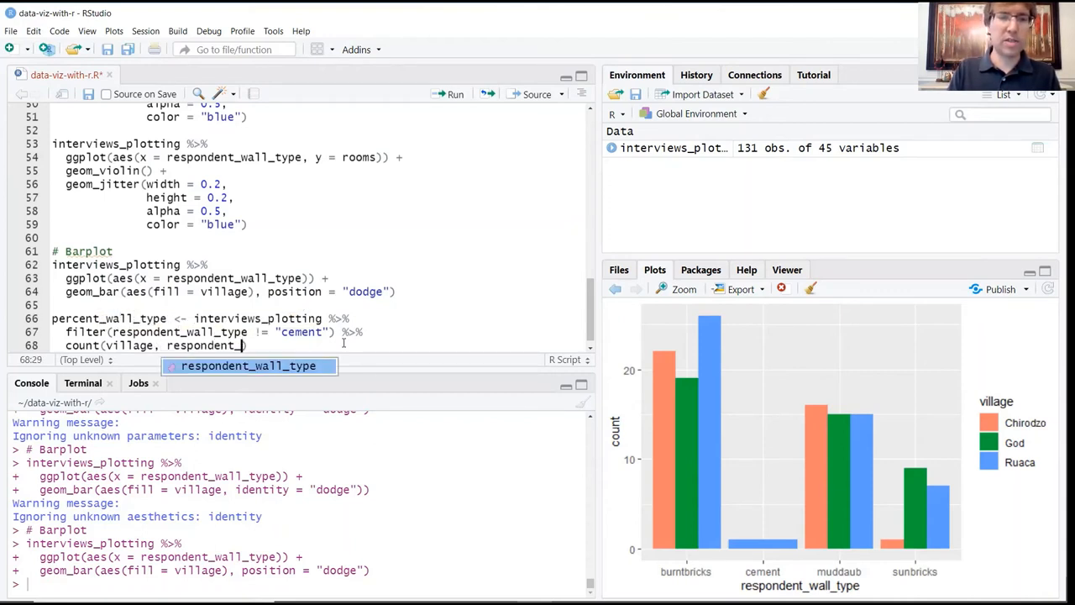
pyautogui.write('wall')
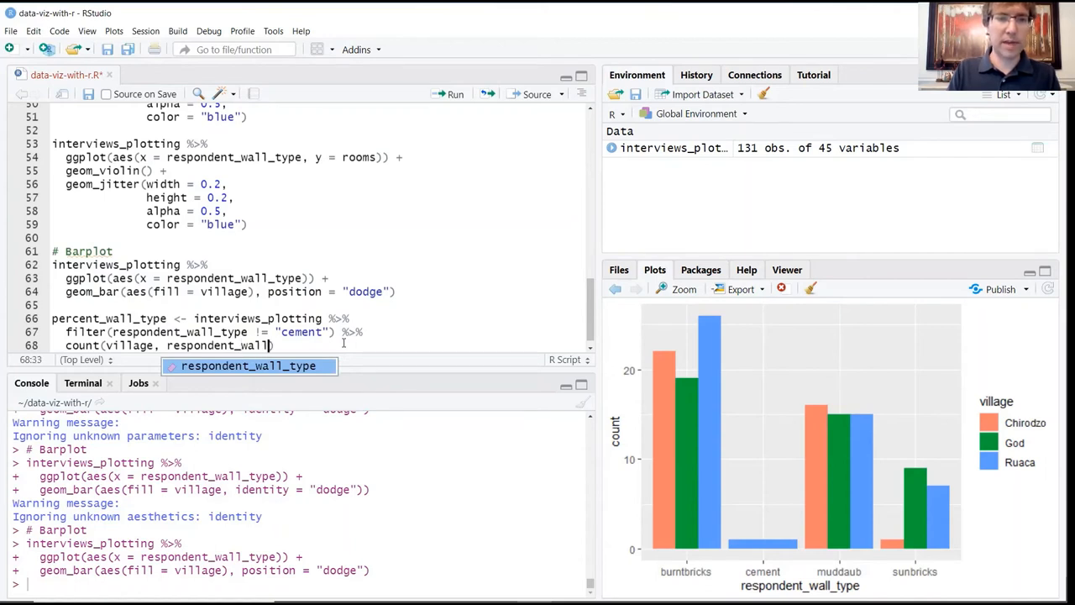
pyautogui.press('Tab')
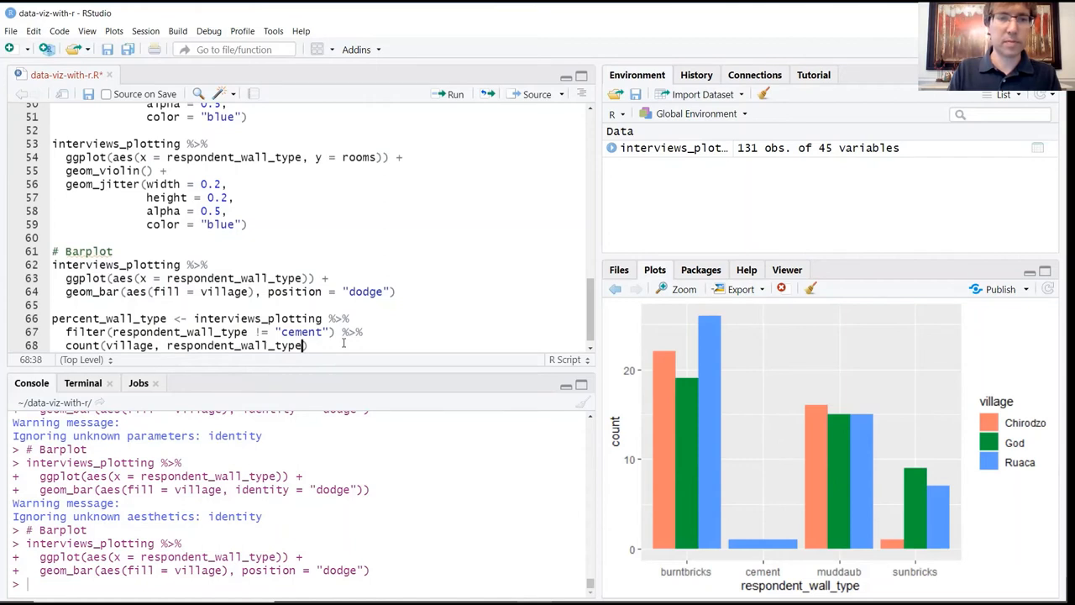
pyautogui.write('%>%')
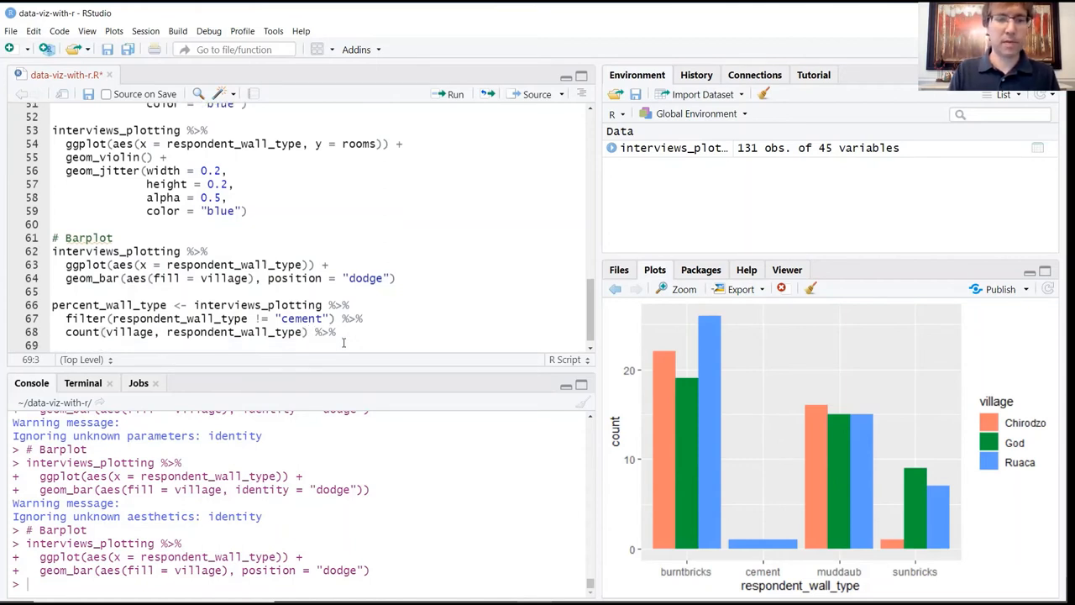
pyautogui.write('group_by(village')
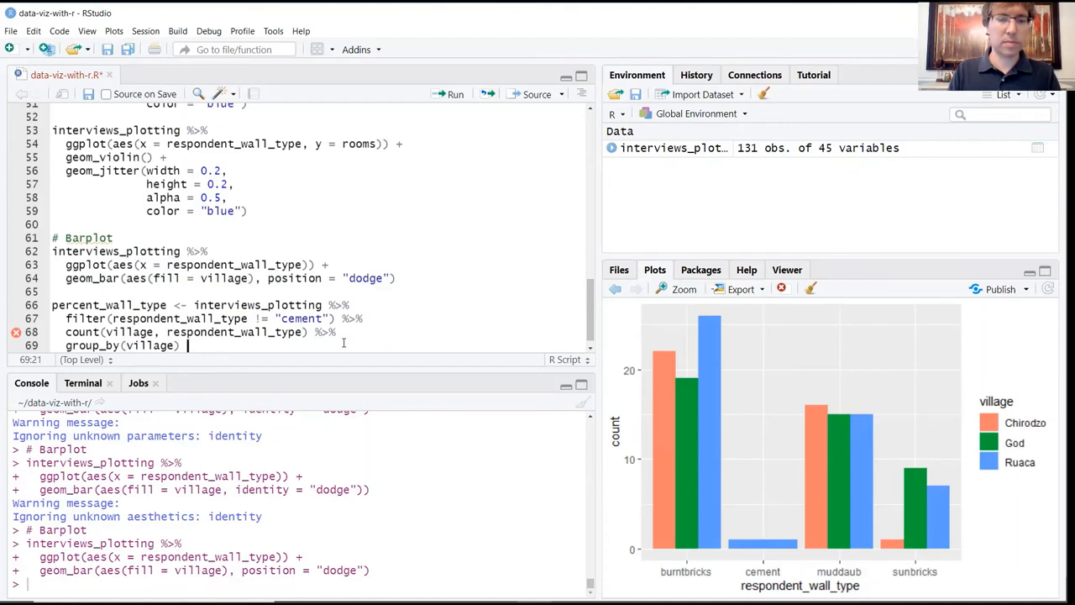
# - Add mutate(percent = (n/sum(n)) * 100) %>% and begin ungroup() on line 71
pyautogui.write('%>%')
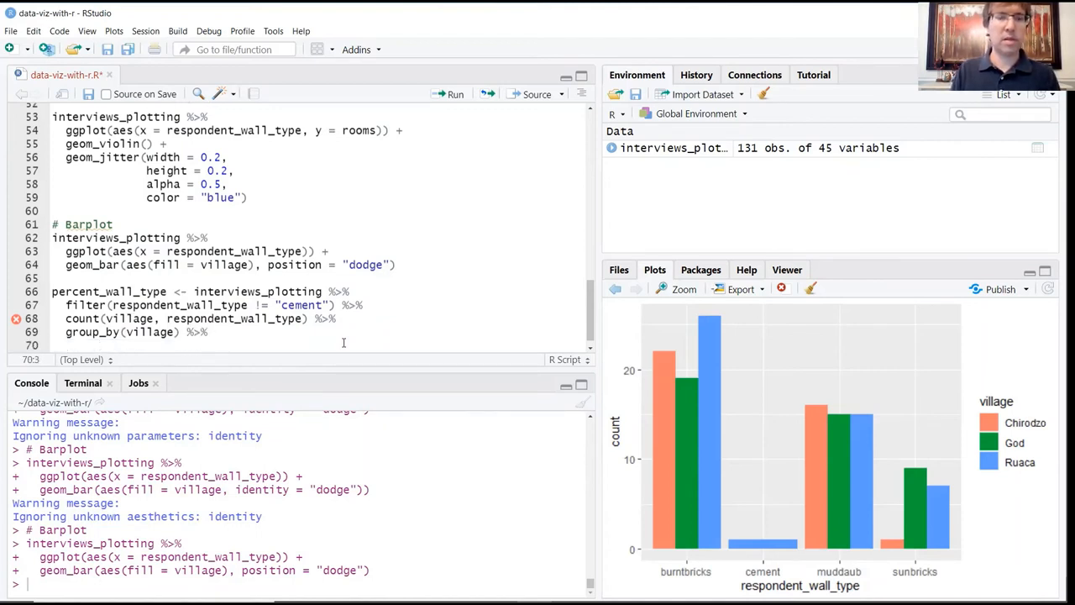
pyautogui.write('mutate(')
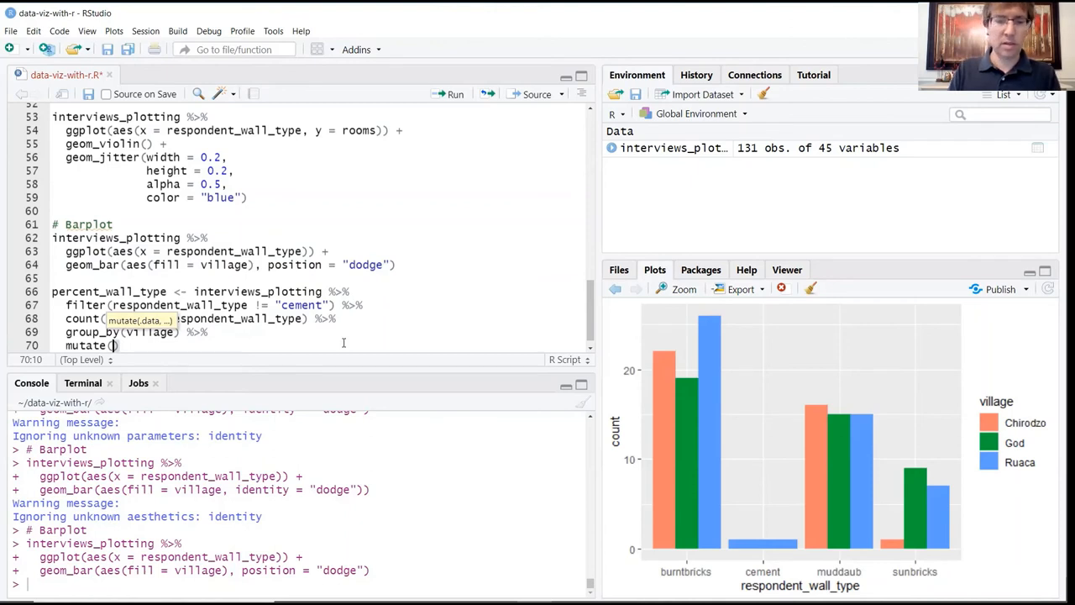
pyautogui.write('percent')
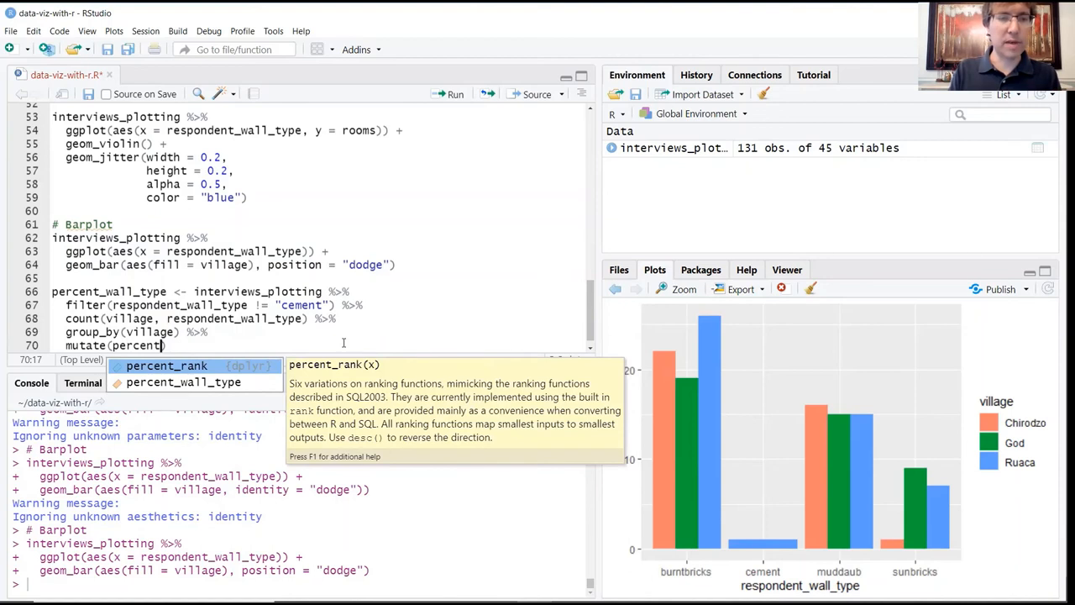
pyautogui.write('" "')
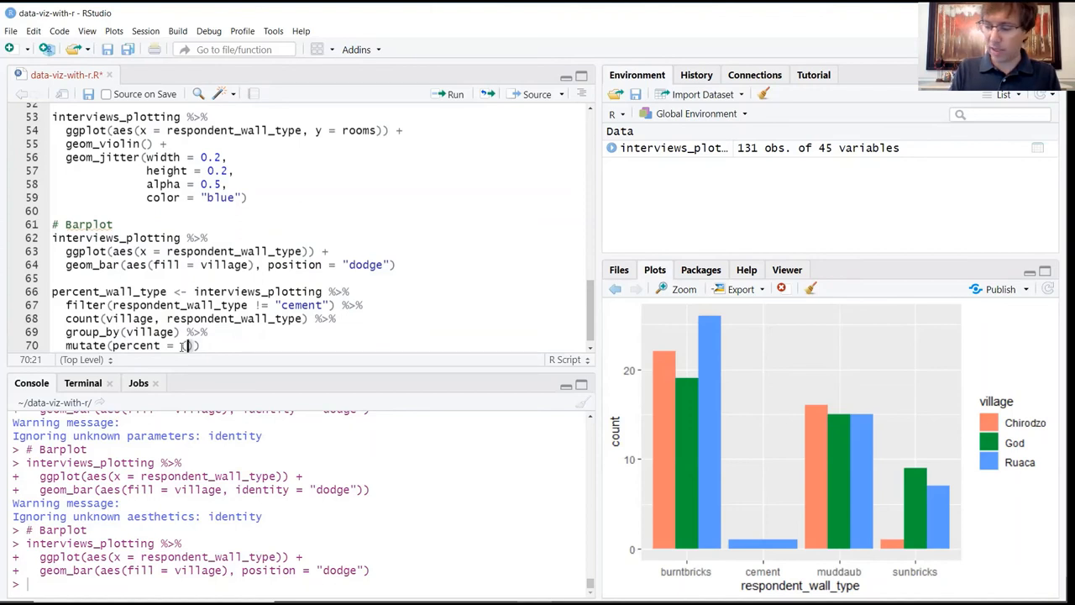
pyautogui.write('n/')
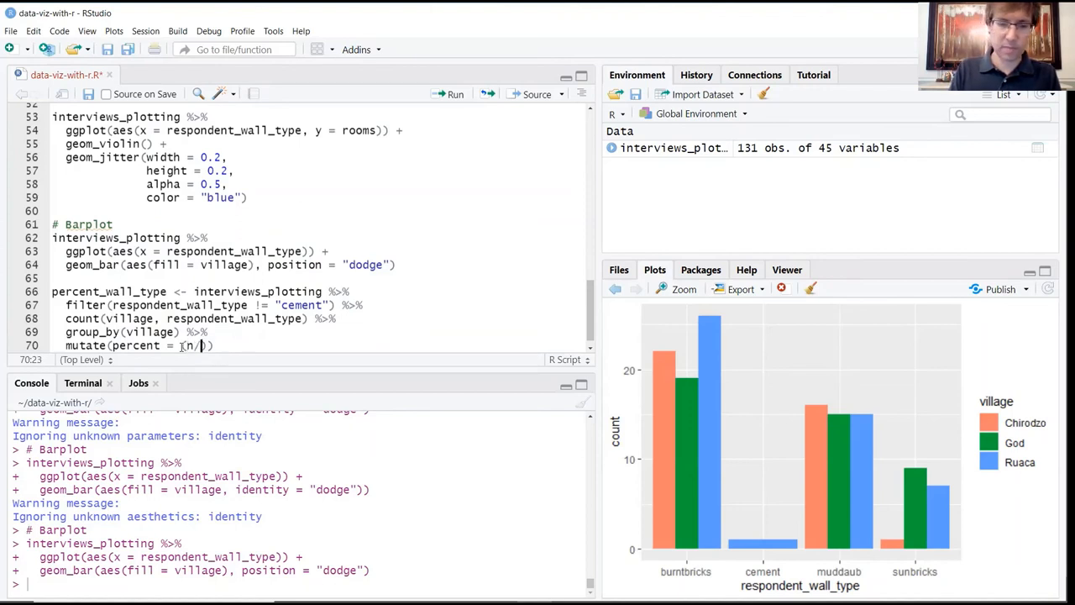
pyautogui.write('sum(n')
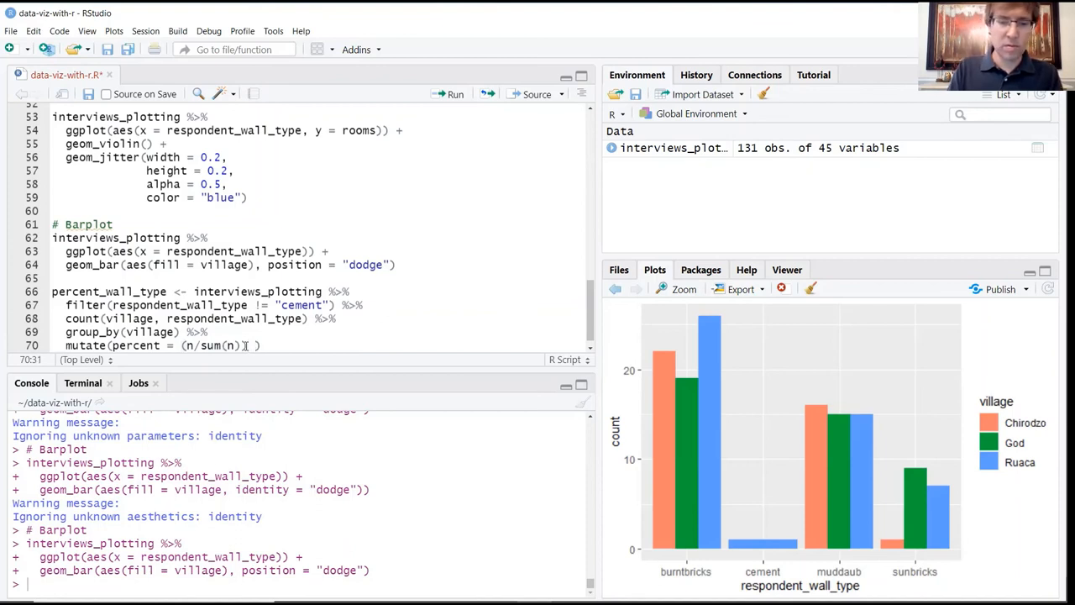
pyautogui.write('100')
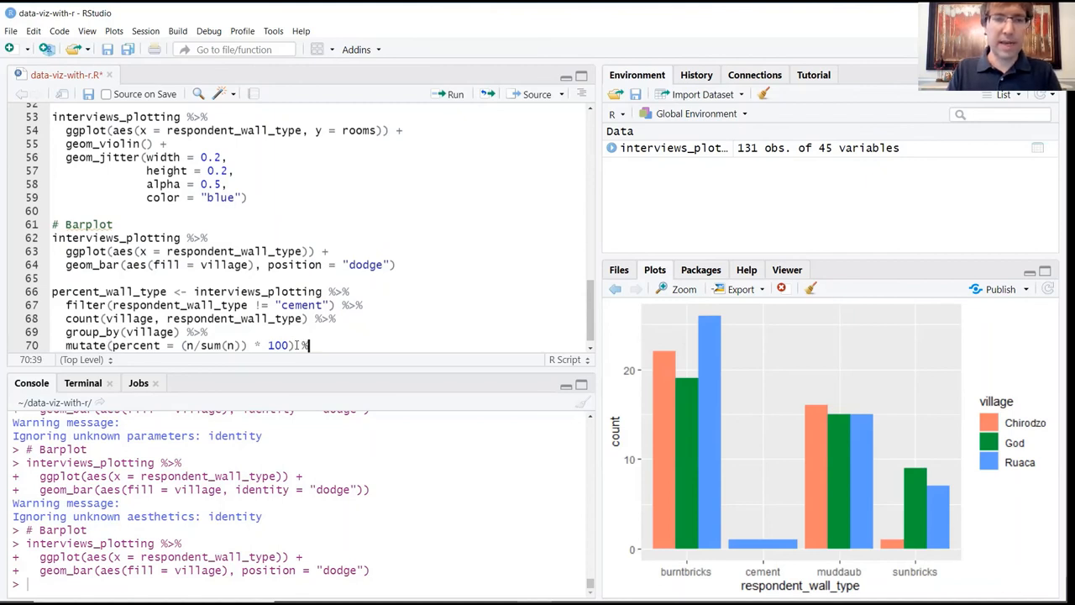
pyautogui.write('ungroup(')
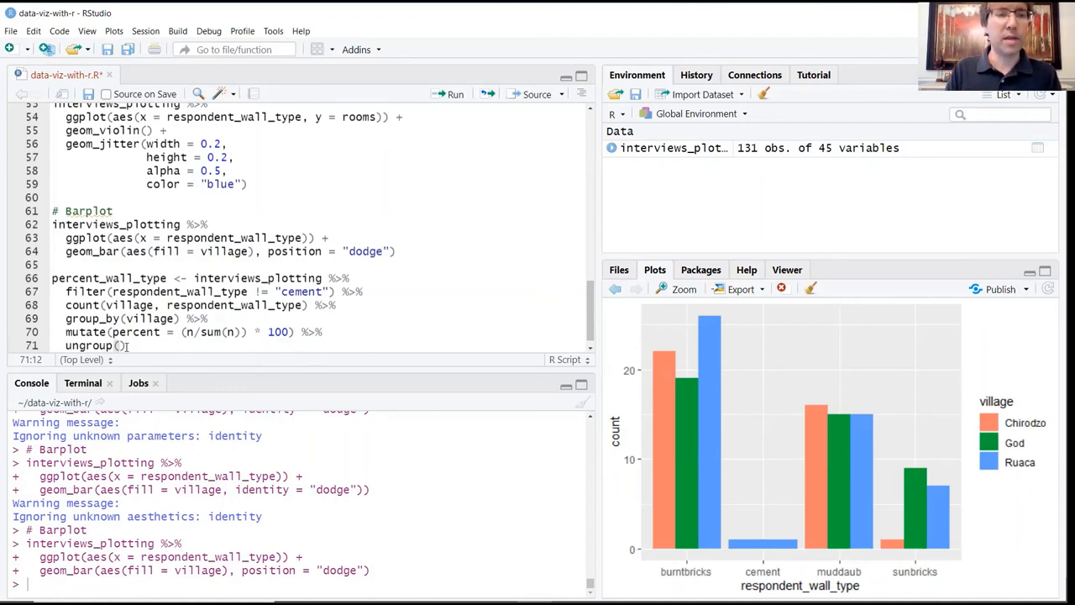
pyautogui.moveTo(66, 291); pyautogui.dragTo(126, 346)
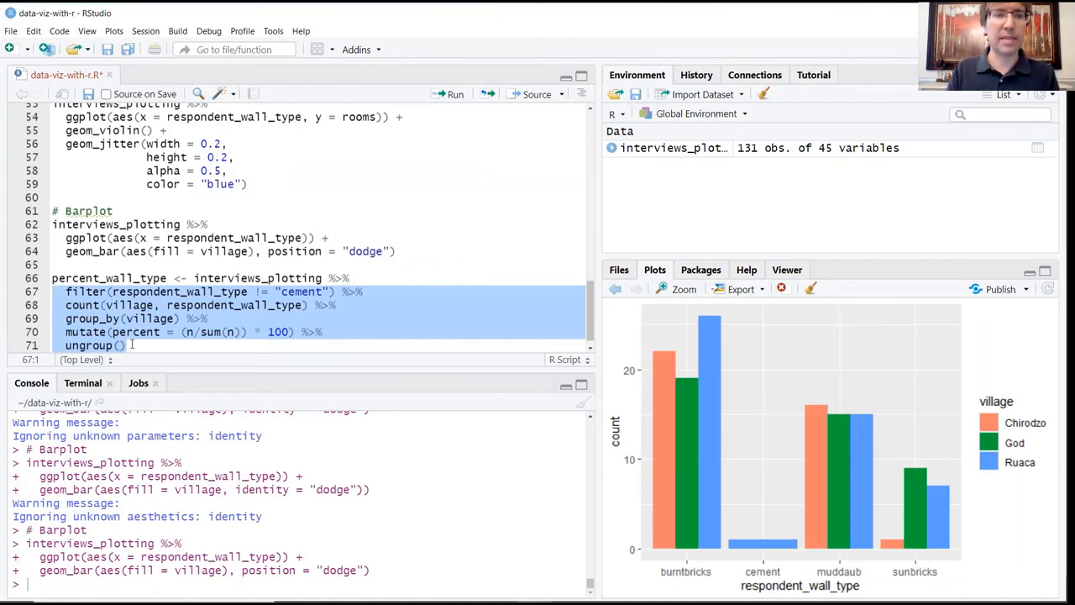
pyautogui.click(126, 345)
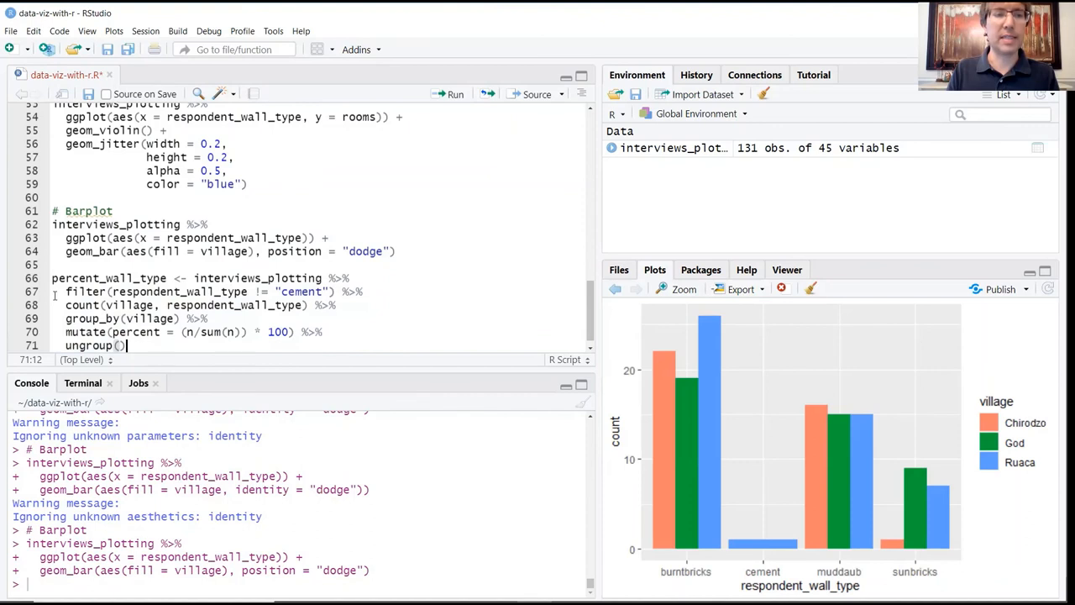